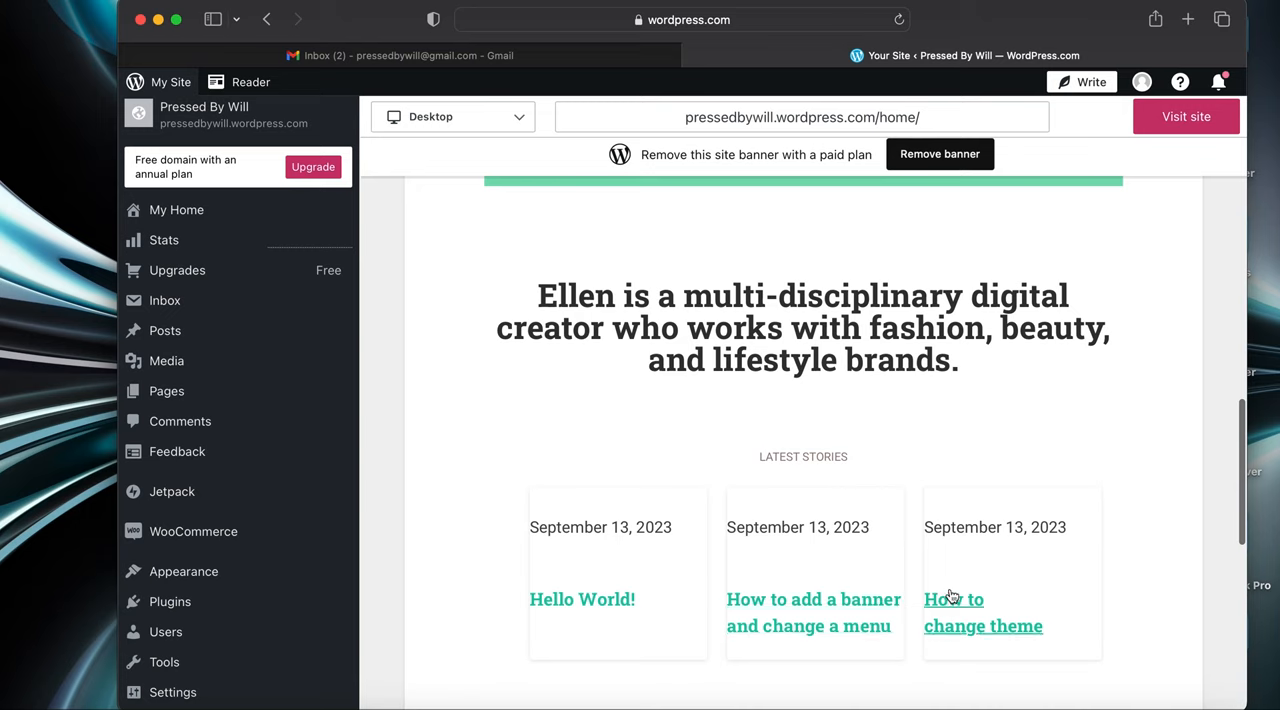
mouse_move(1009, 619)
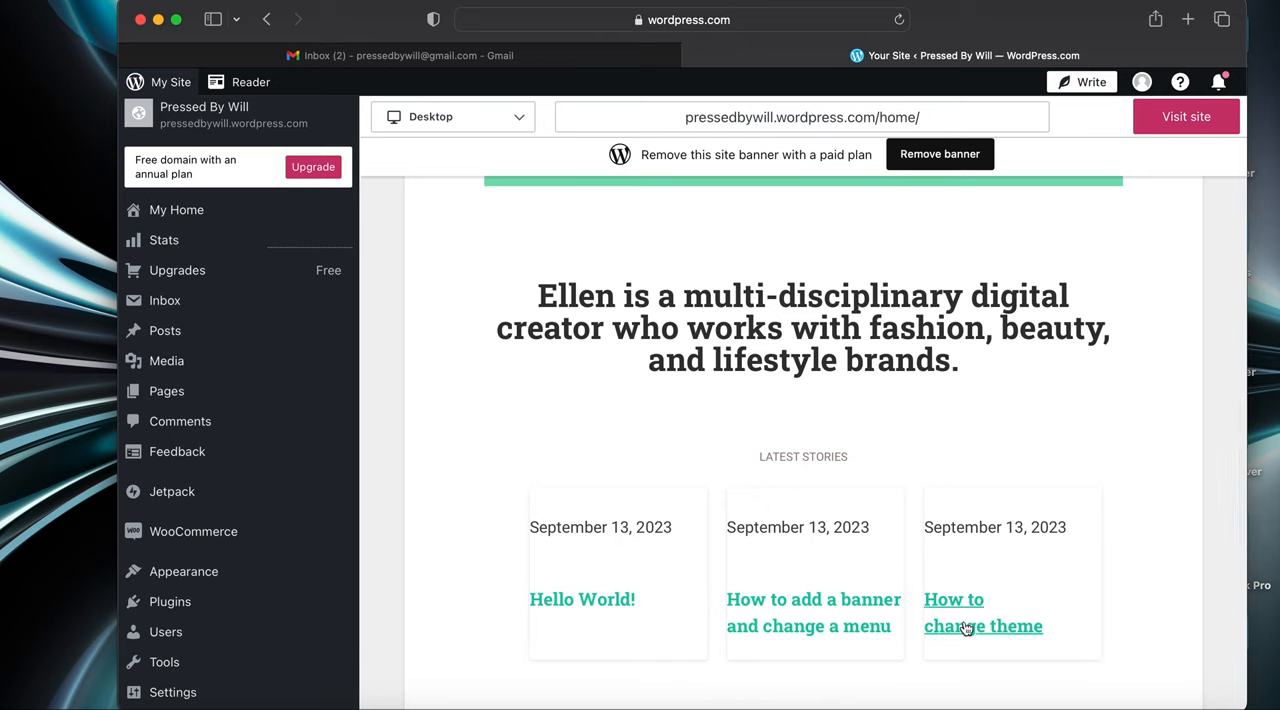
mouse_move(165, 300)
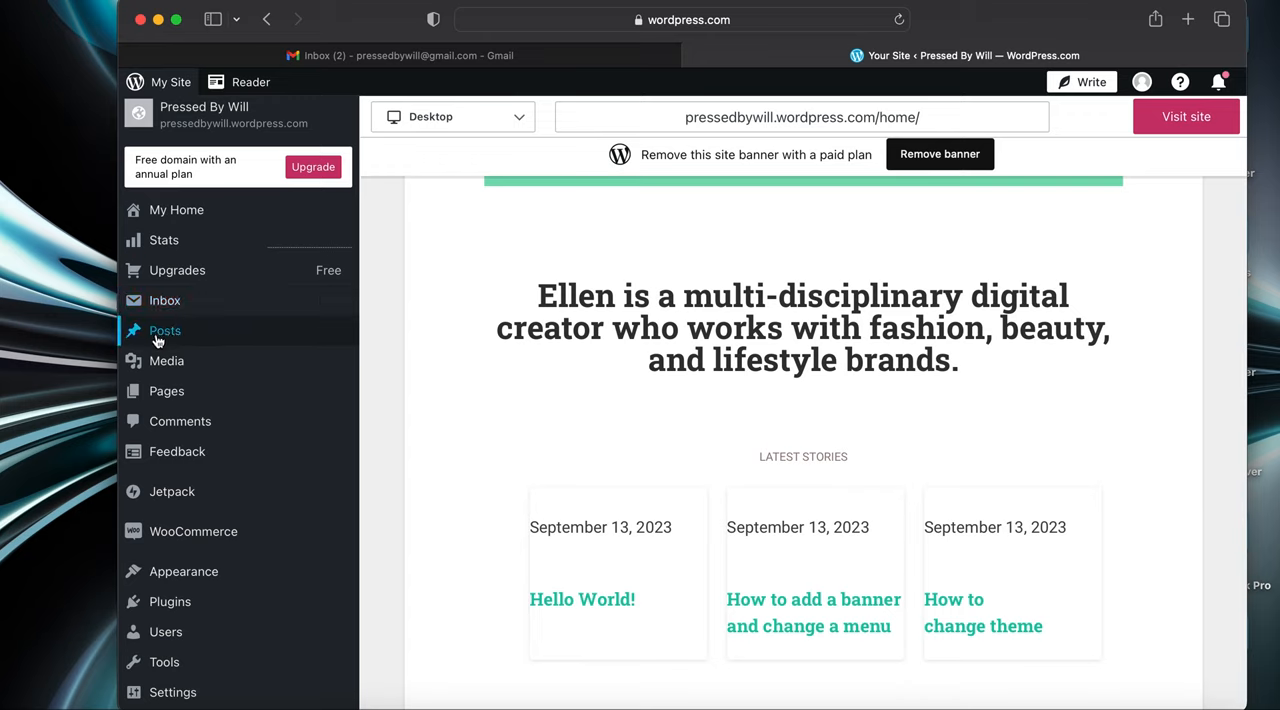
- Reveal the Posts submenu in the left sidebar
left_click(165, 330)
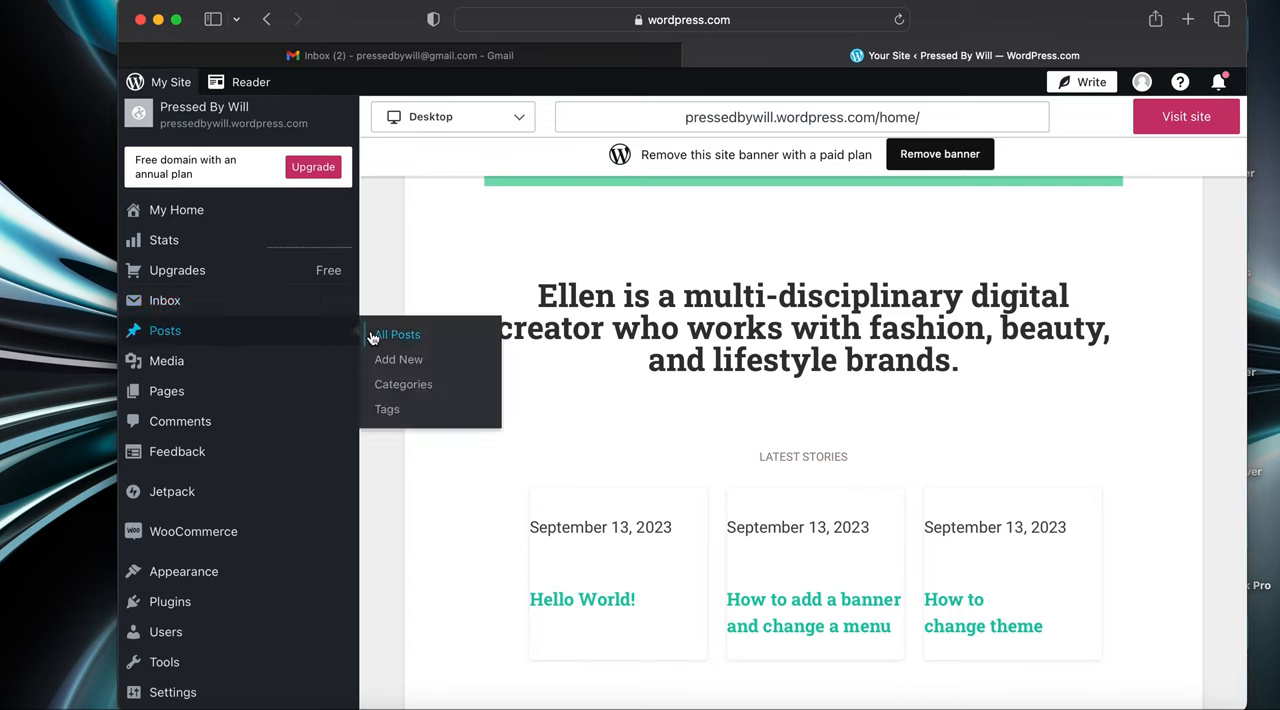
mouse_move(378, 334)
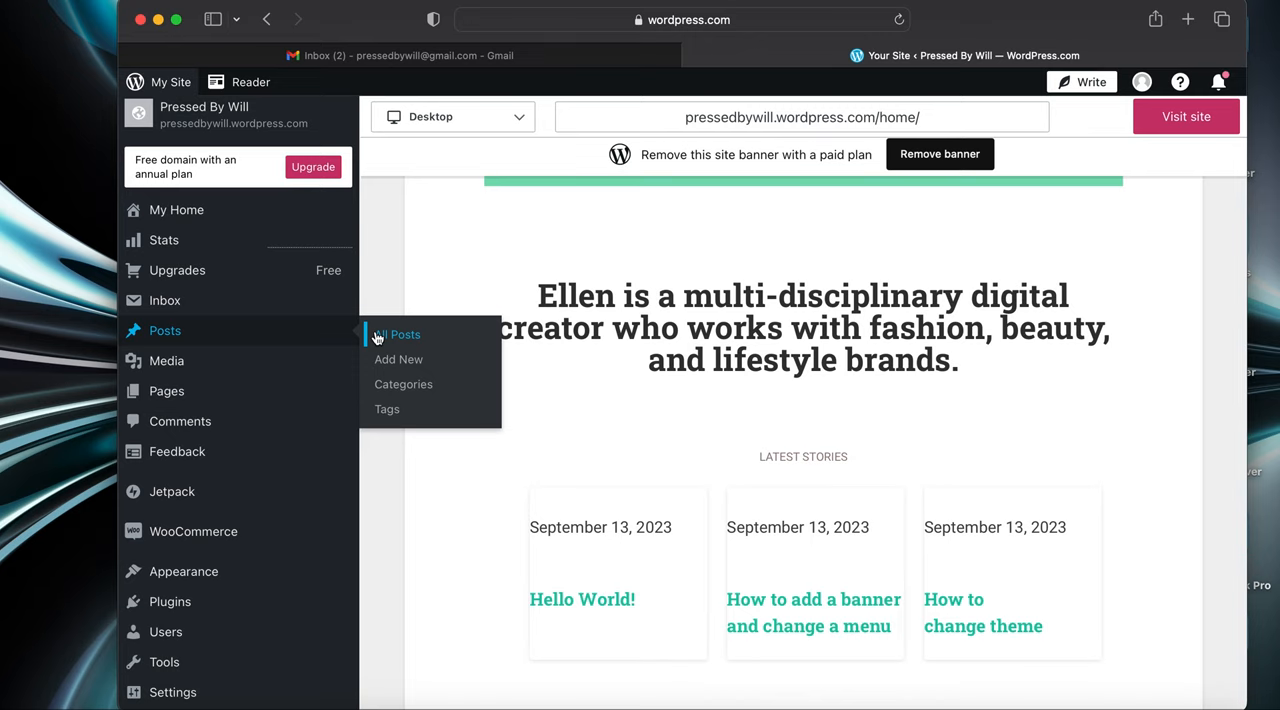
- Create a new post and enter the title 'How to add feature image'
left_click(398, 359)
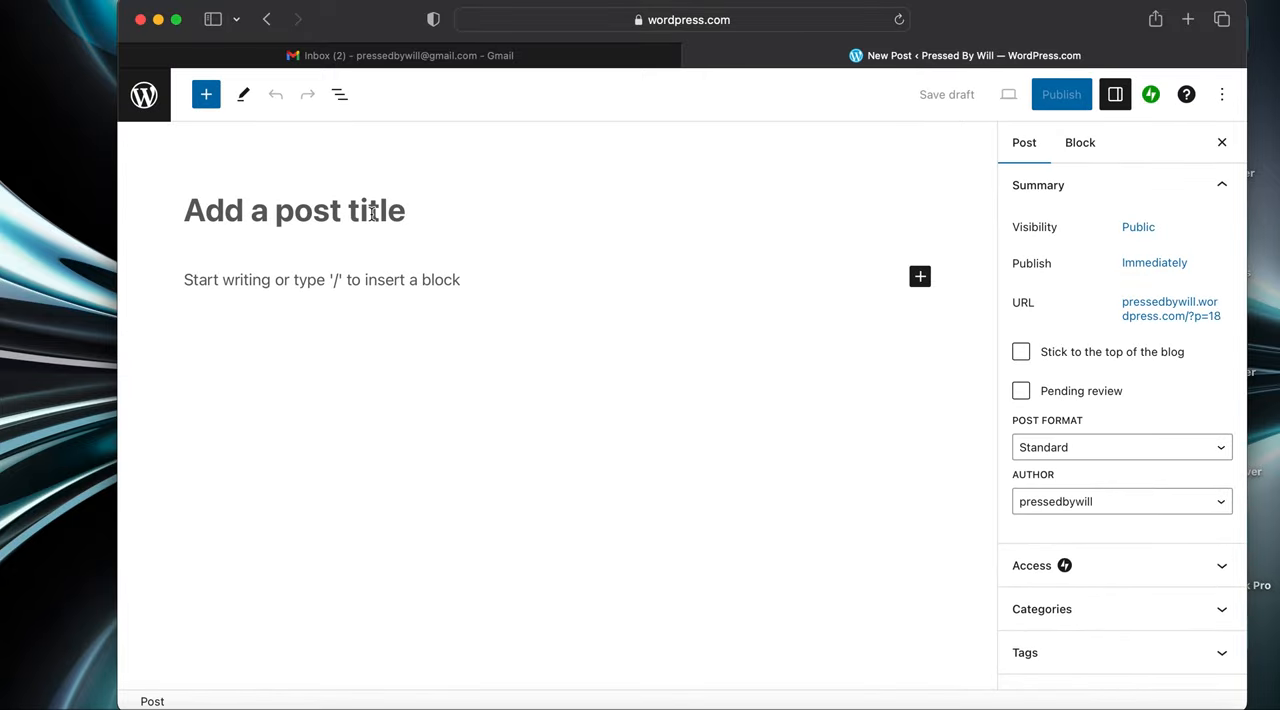
type("O")
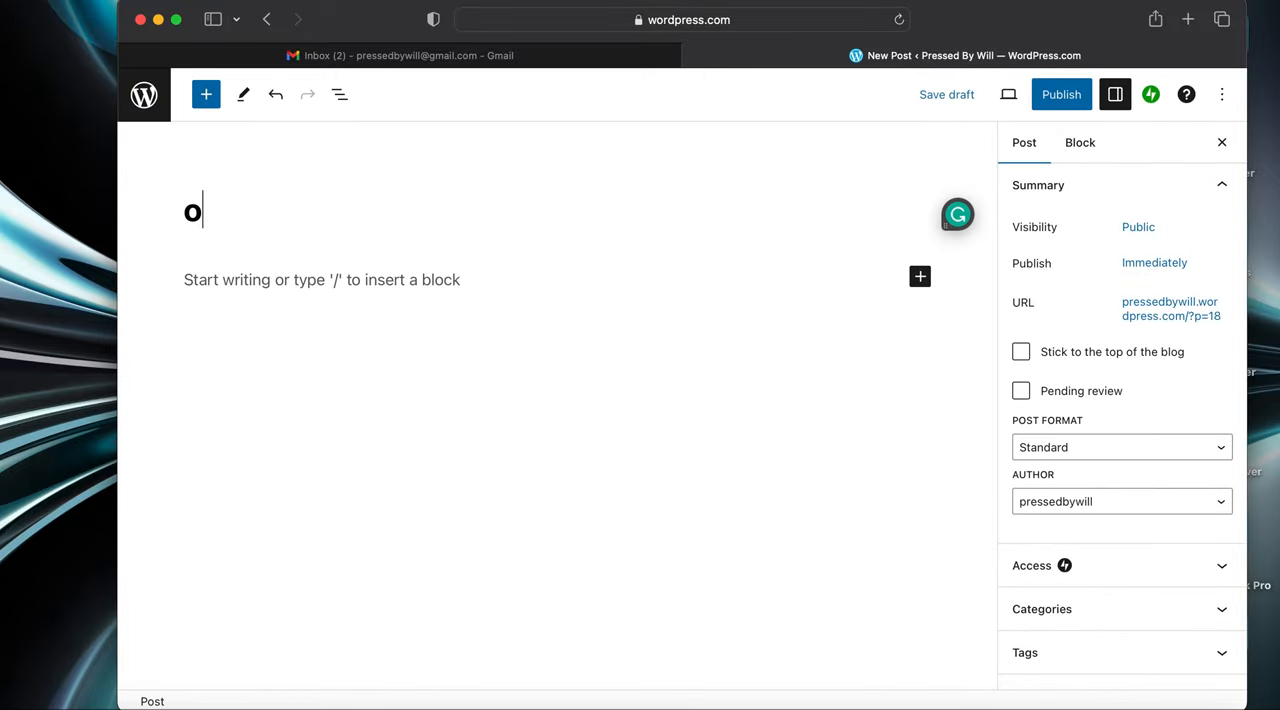
type("How ton add feat")
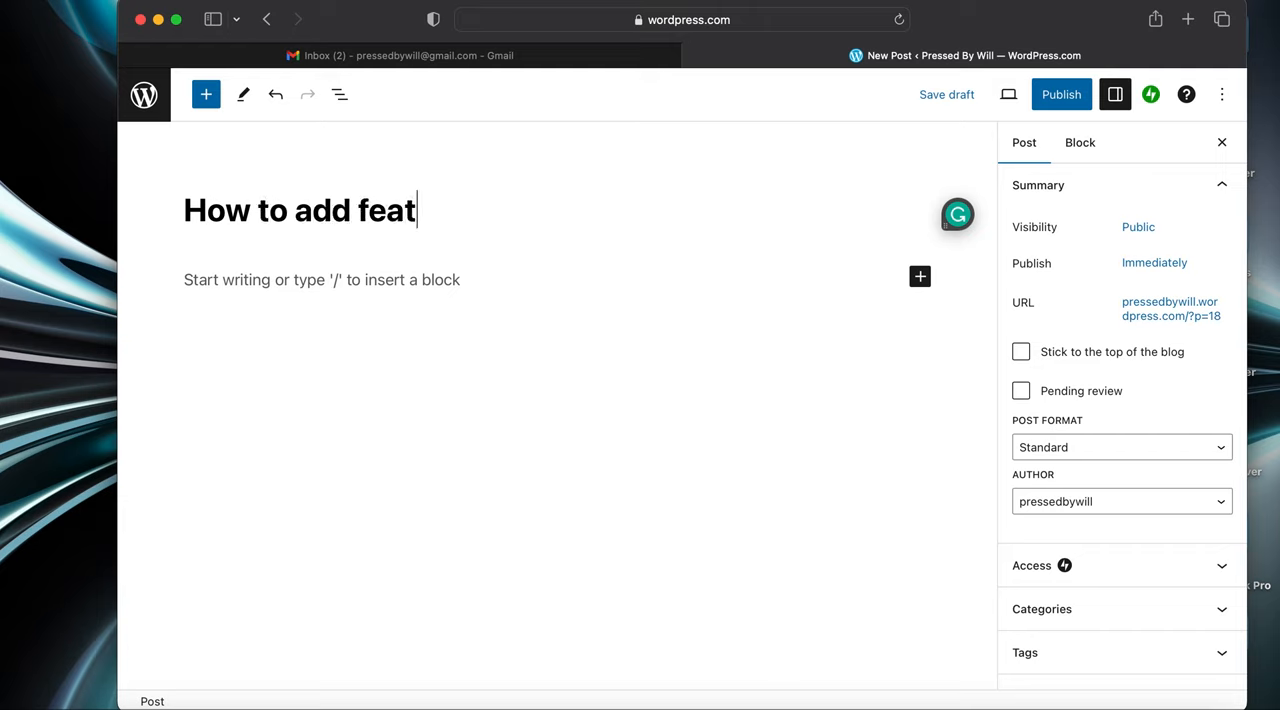
type("ure image")
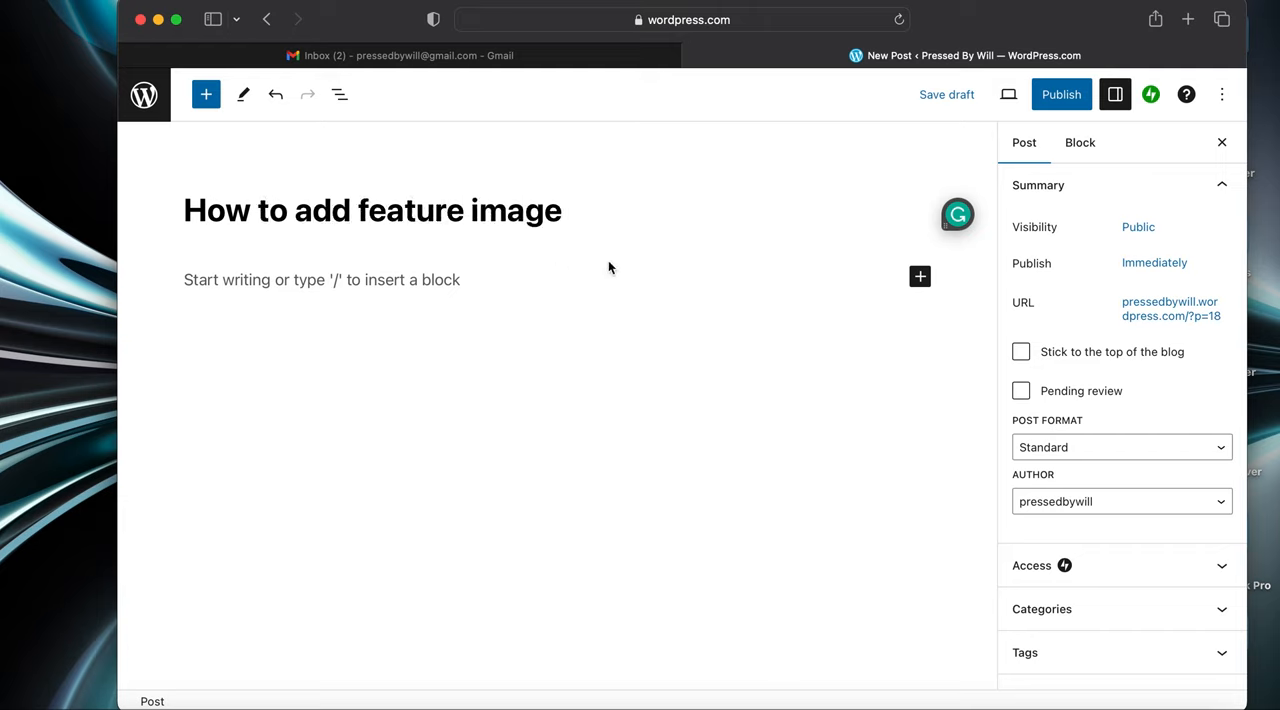
mouse_move(1069, 512)
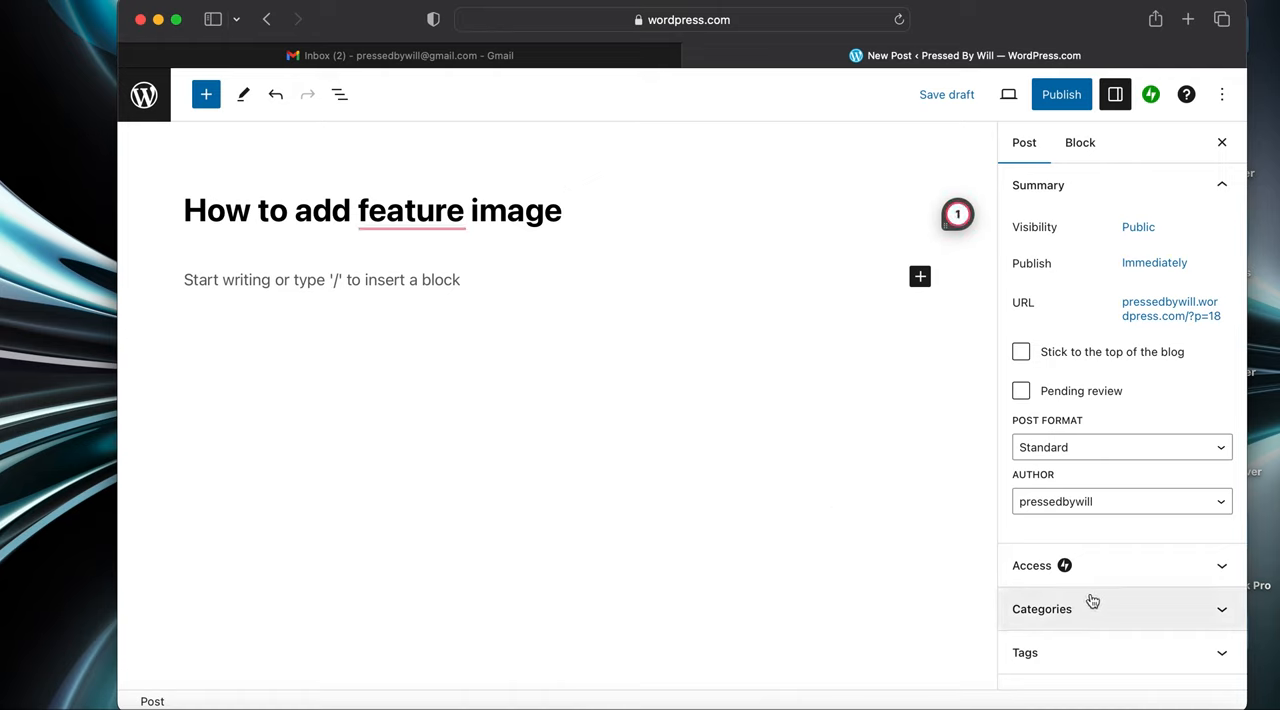
mouse_move(1125, 519)
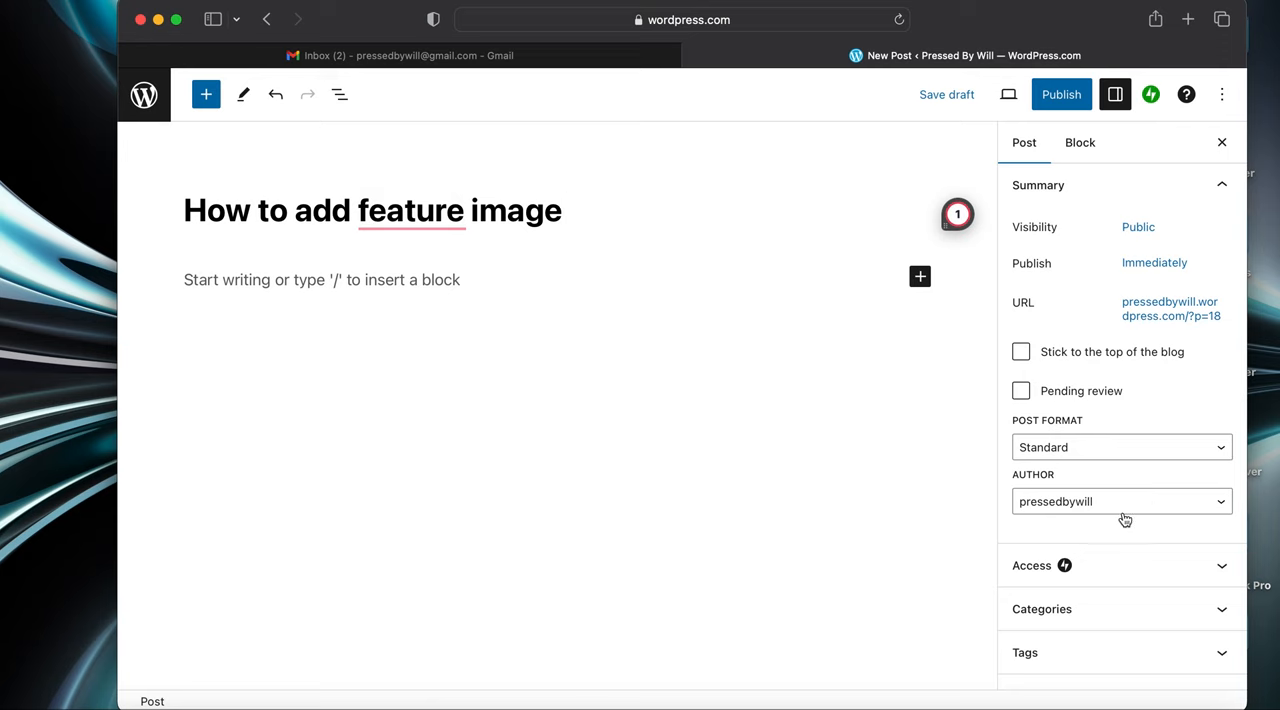
- Scroll the post settings to Featured image and open the media library
scroll("down", 3)
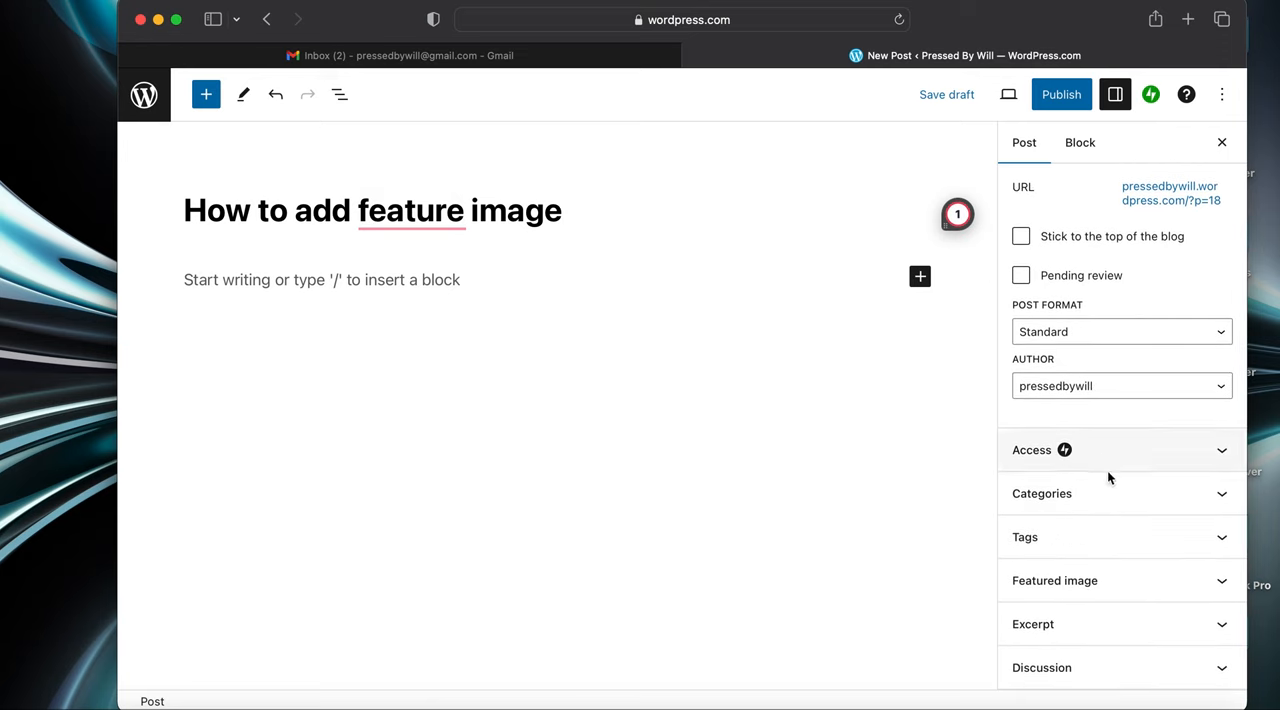
mouse_move(1125, 580)
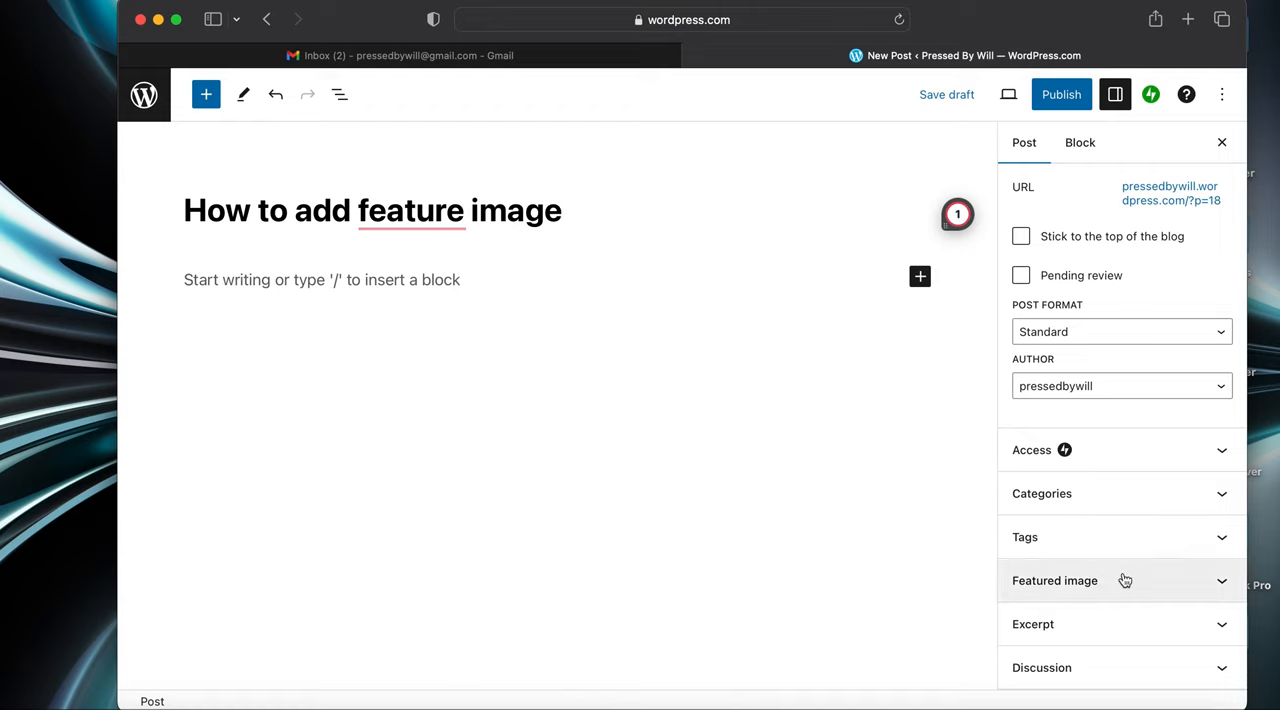
left_click(1055, 580)
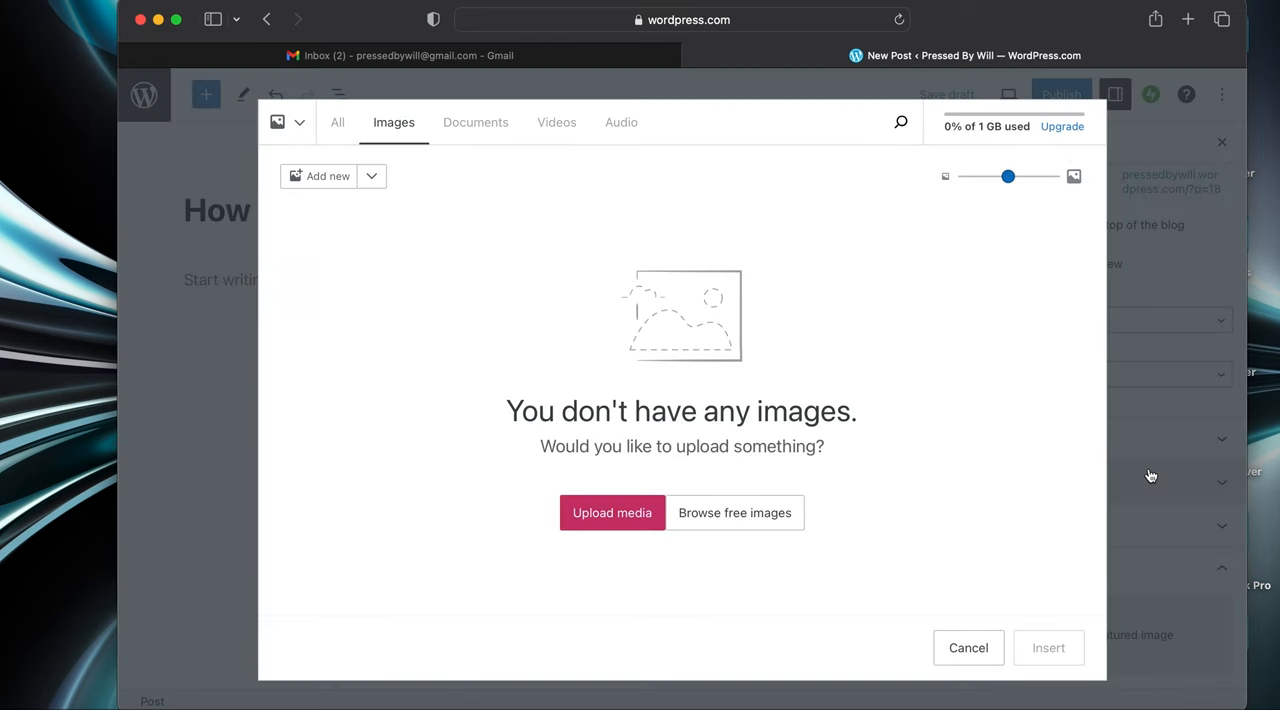
mouse_move(500, 161)
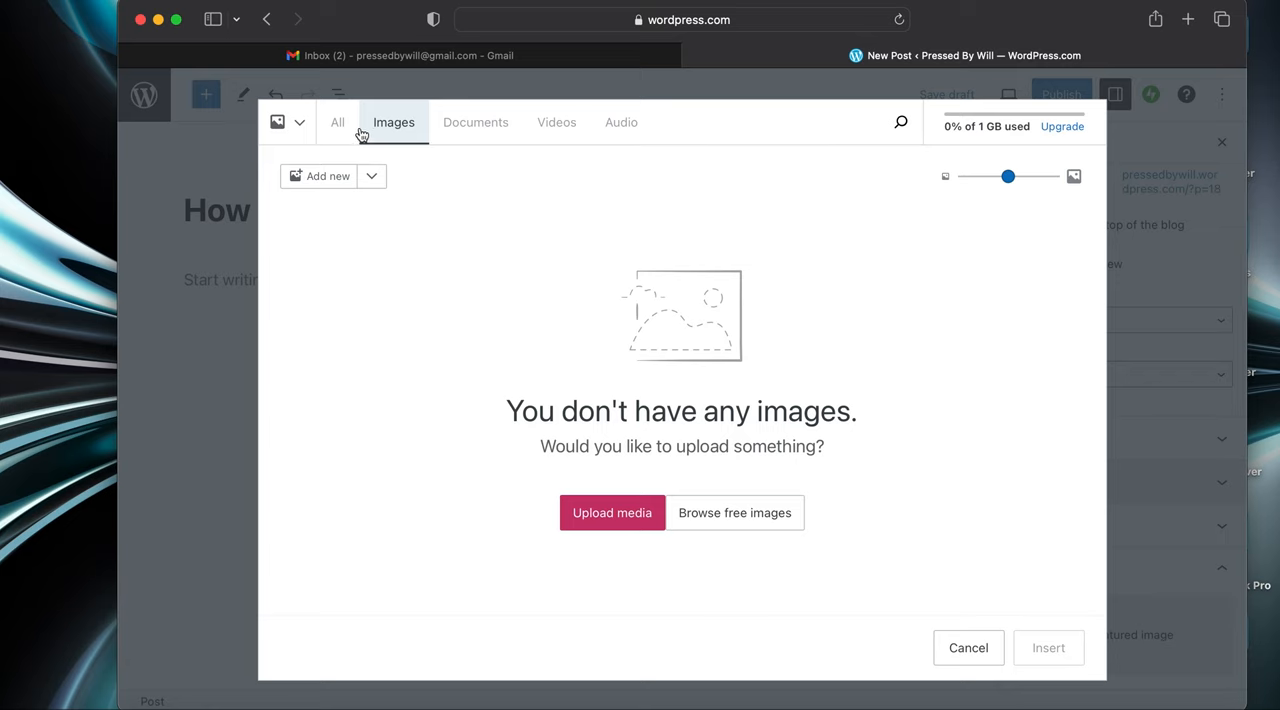
- Search free Pexels photos for 'laptop' and set the woman-with-laptop photo as featured image
left_click(734, 512)
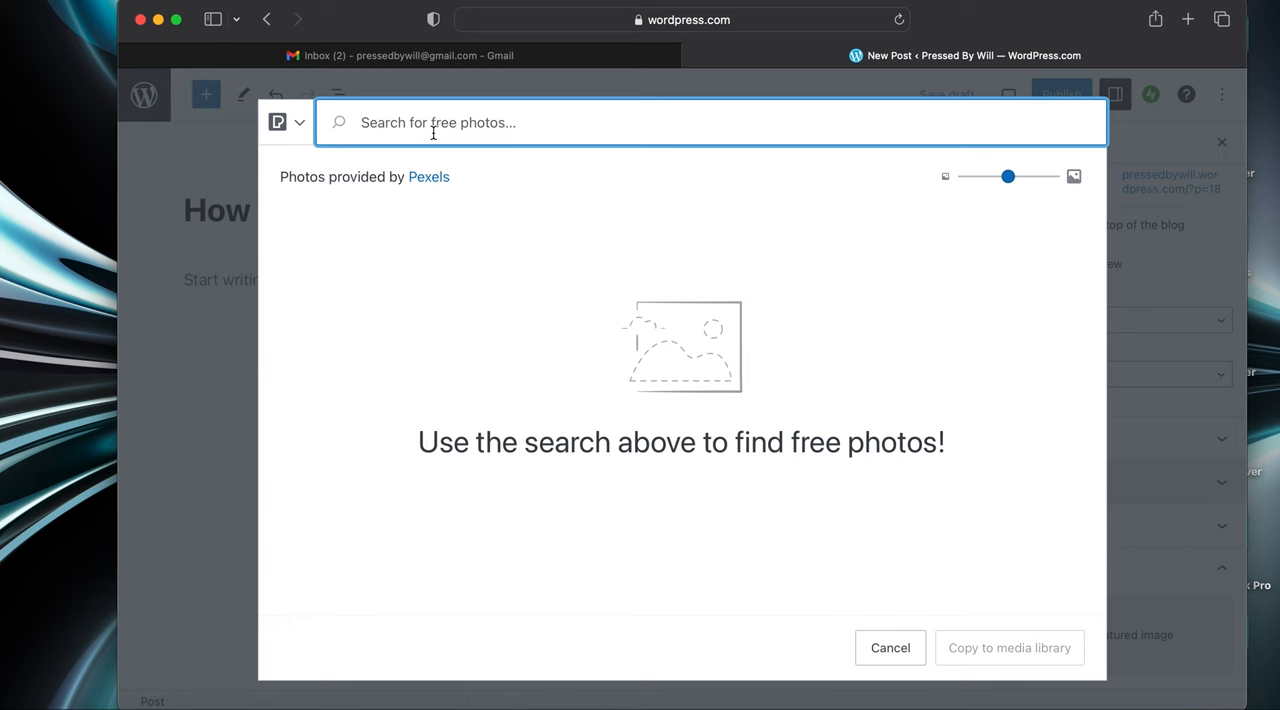
type("laptop")
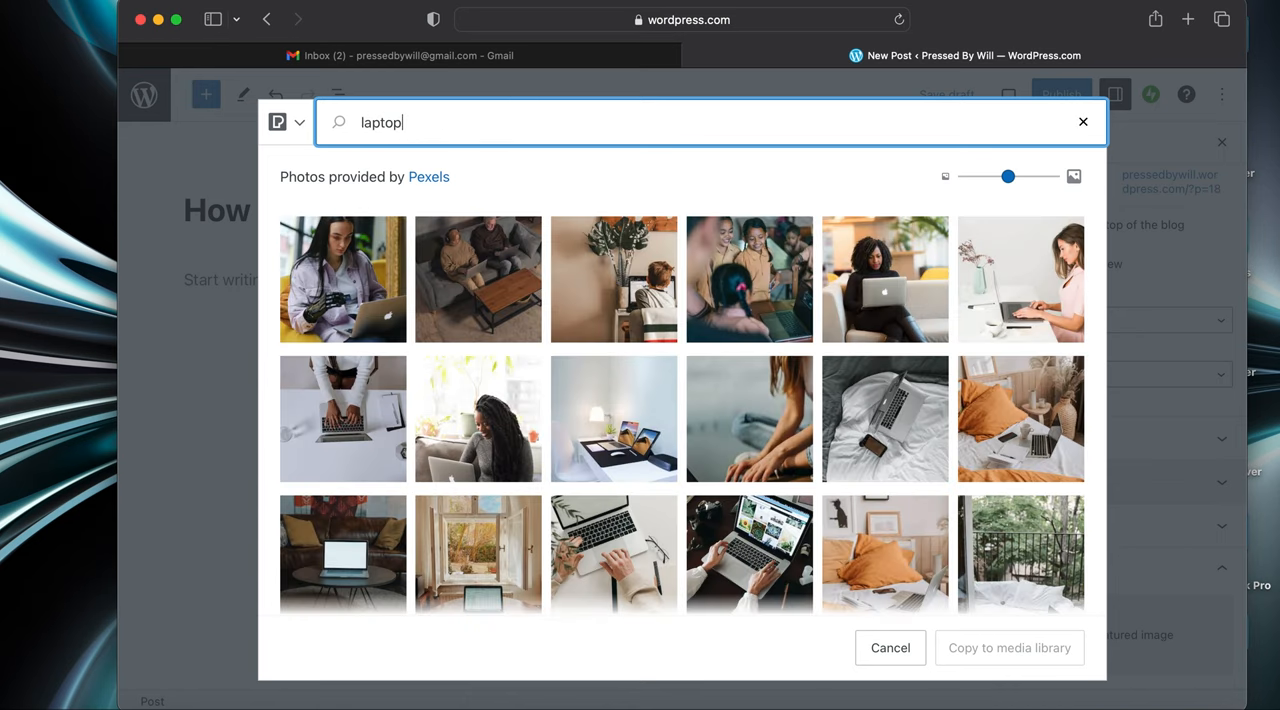
mouse_move(884, 279)
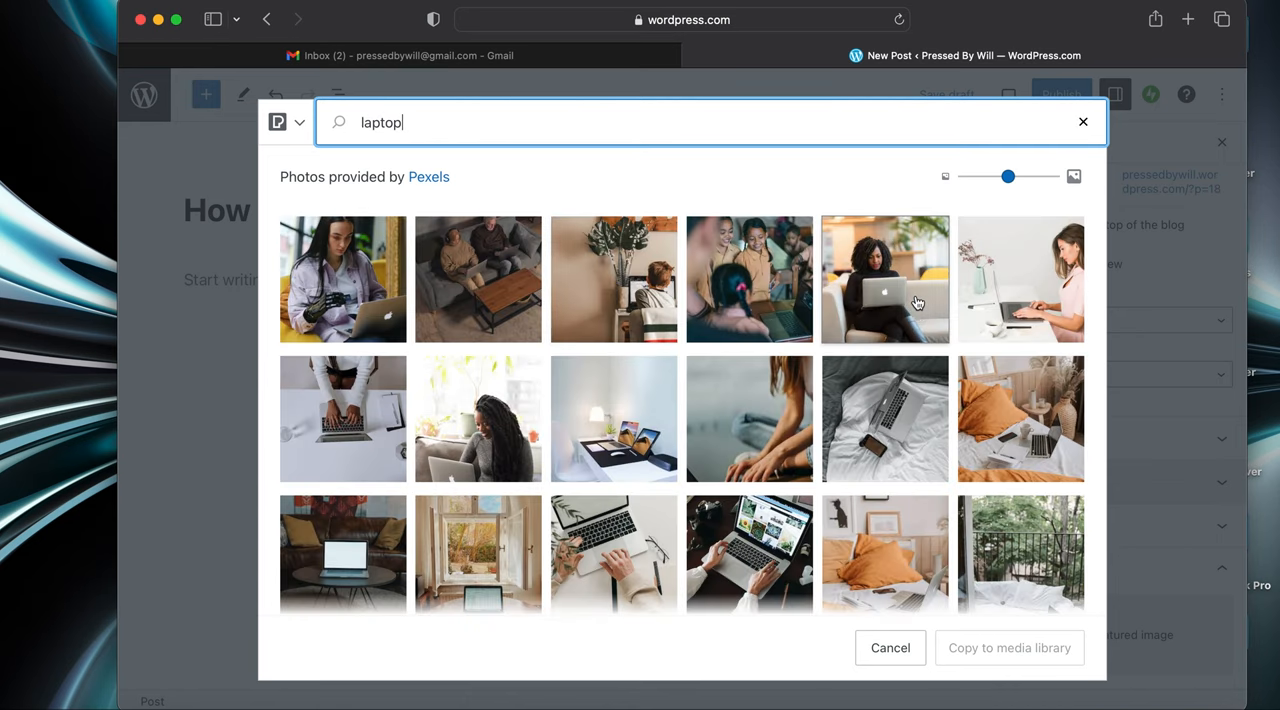
mouse_move(913, 302)
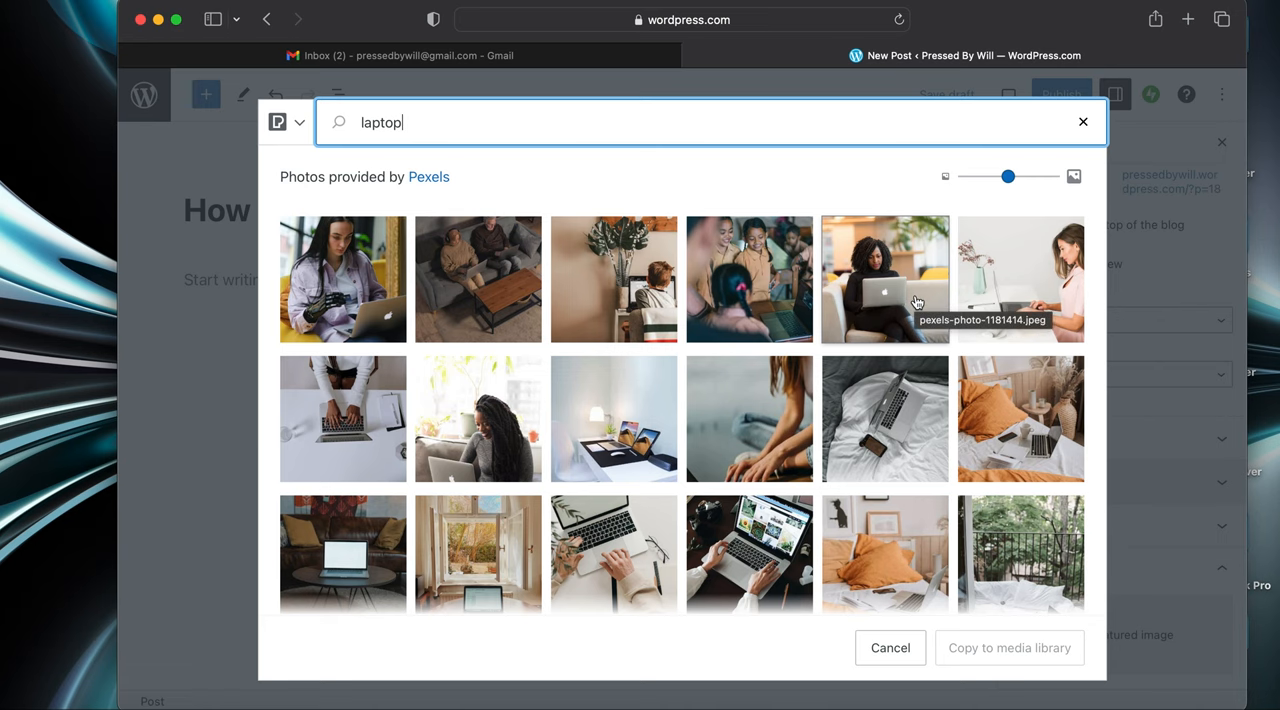
left_click(884, 279)
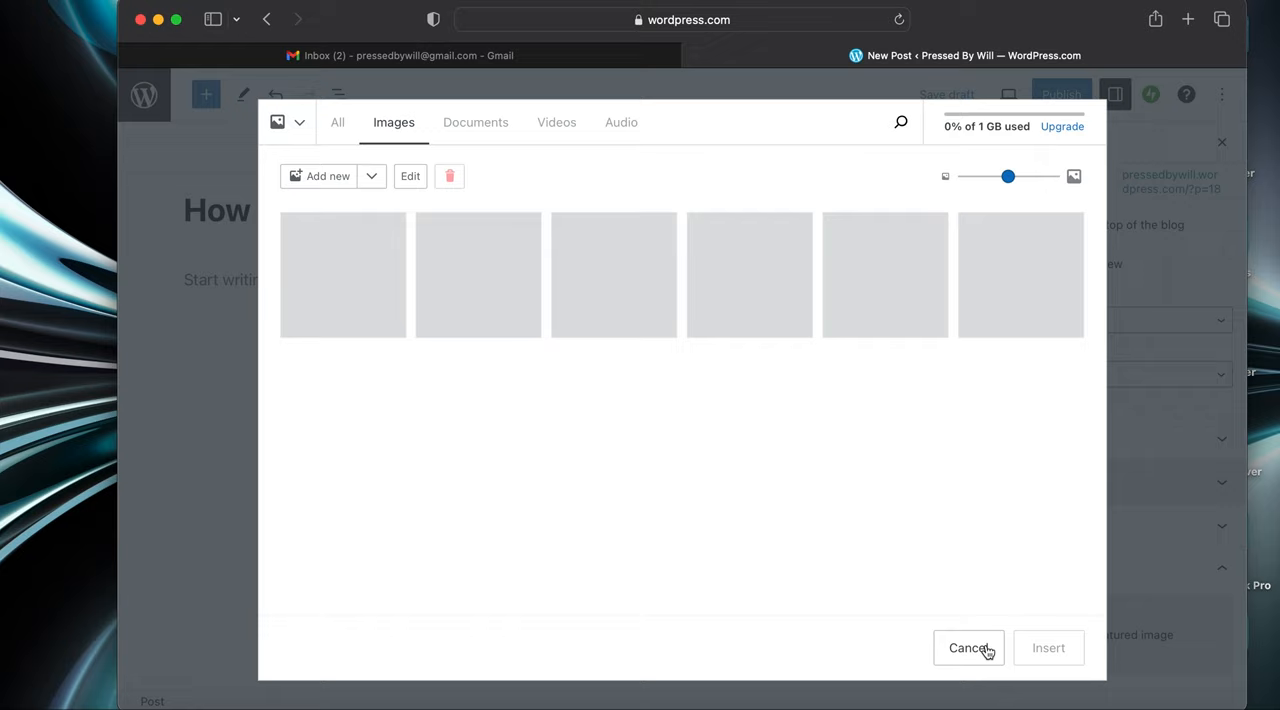
left_click(342, 275)
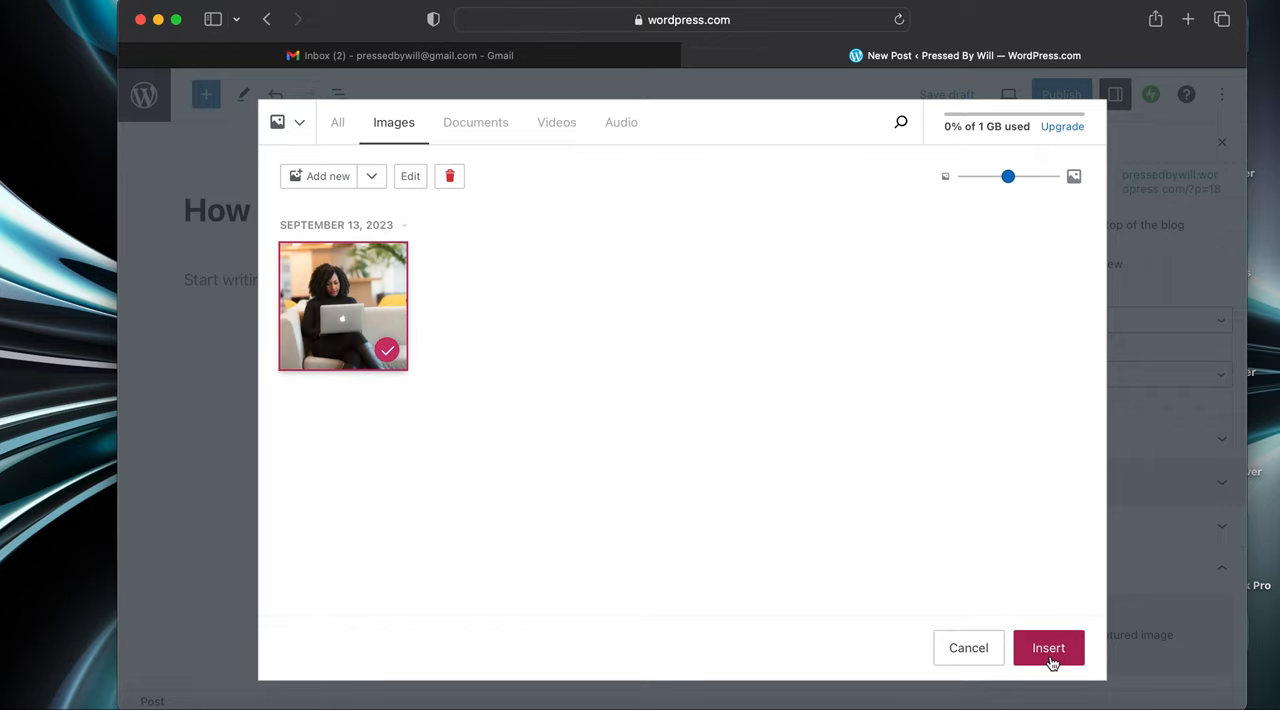
left_click(1048, 647)
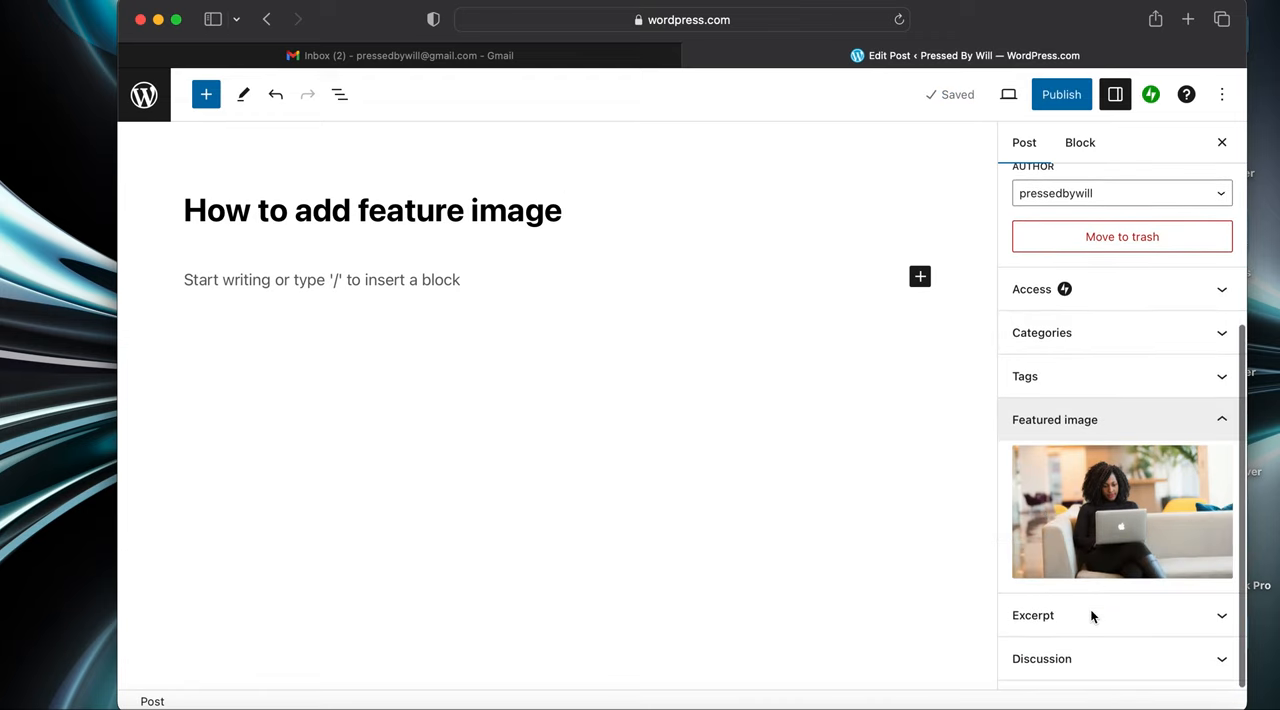
- Remove the laptop photo as featured image and reopen the Media Library images
left_click(562, 210)
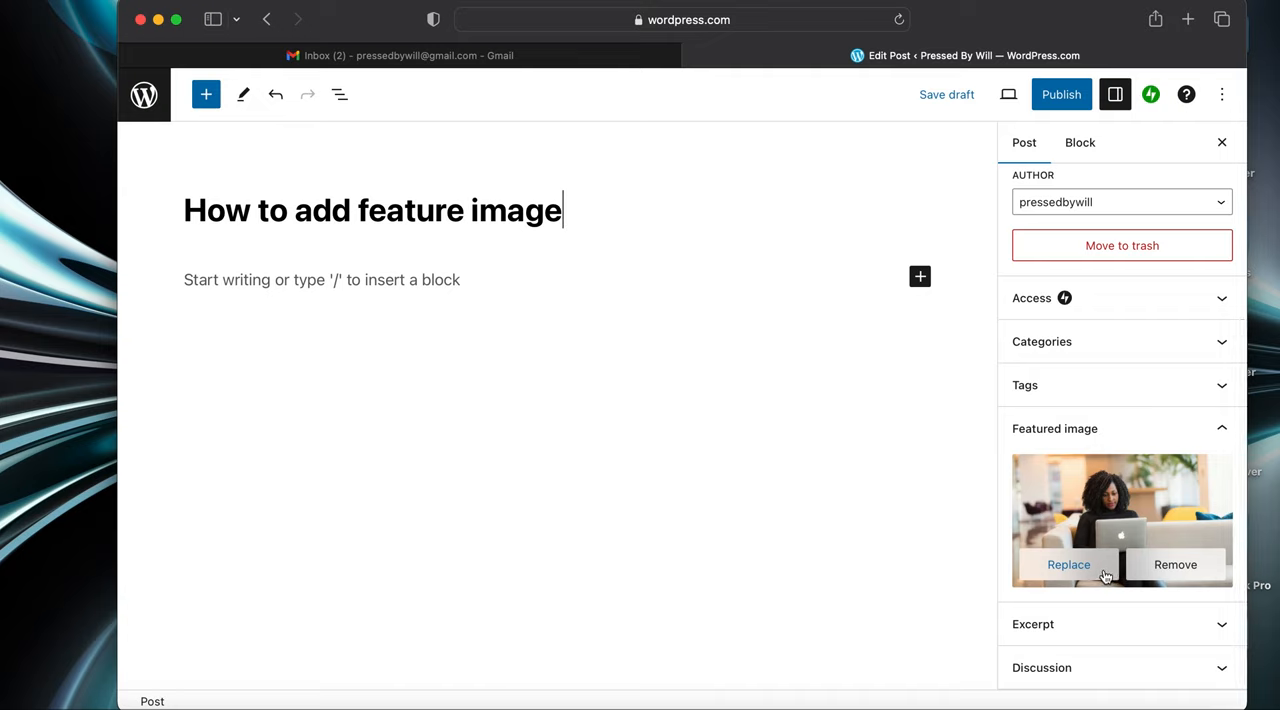
mouse_move(1174, 564)
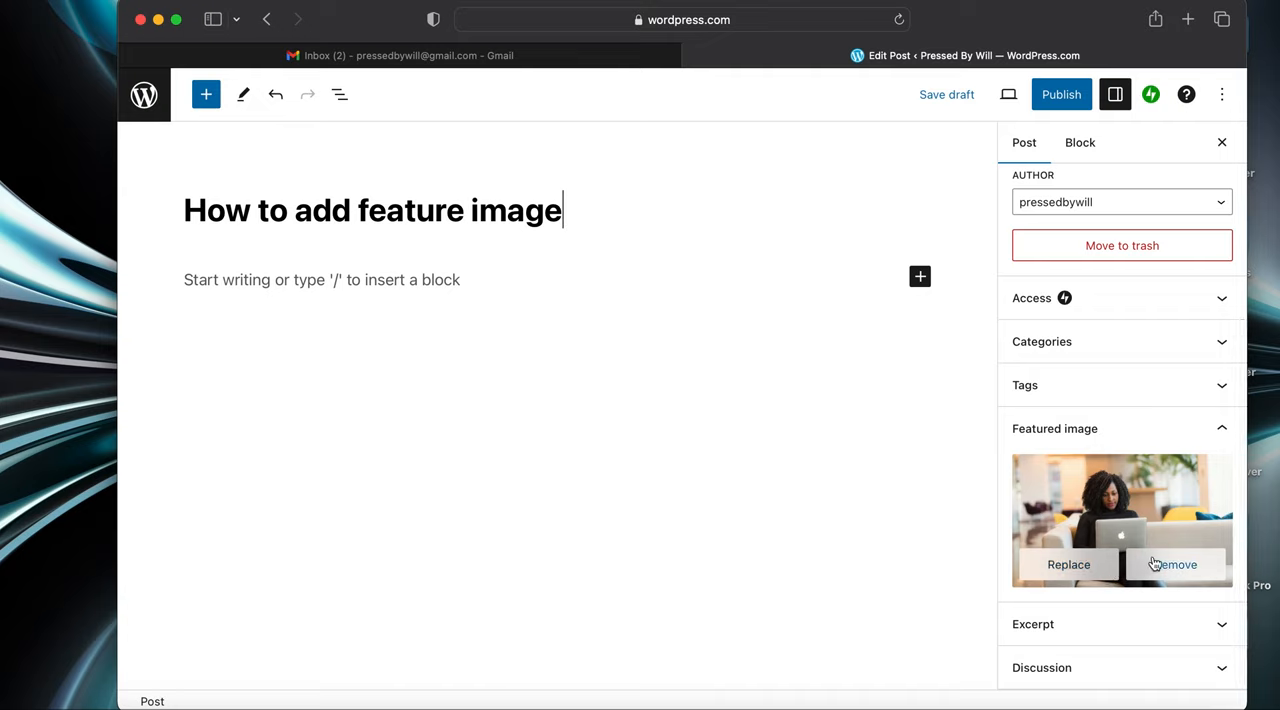
left_click(1178, 564)
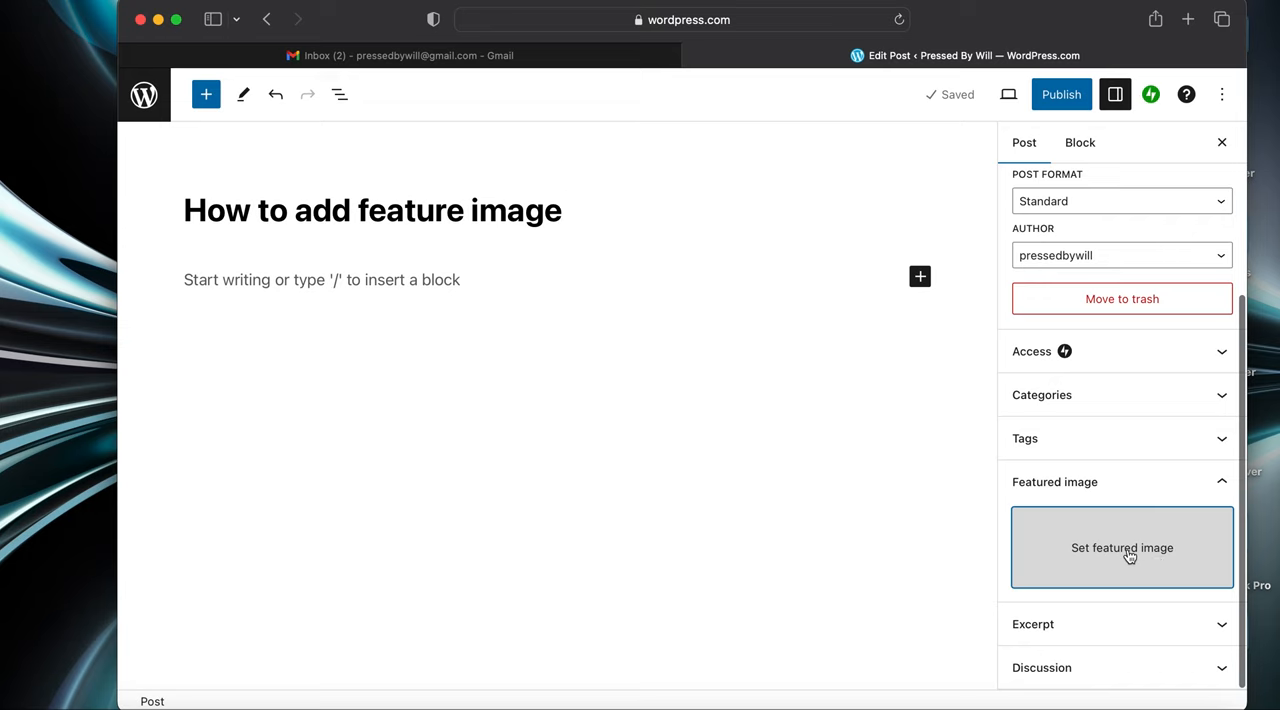
left_click(1122, 547)
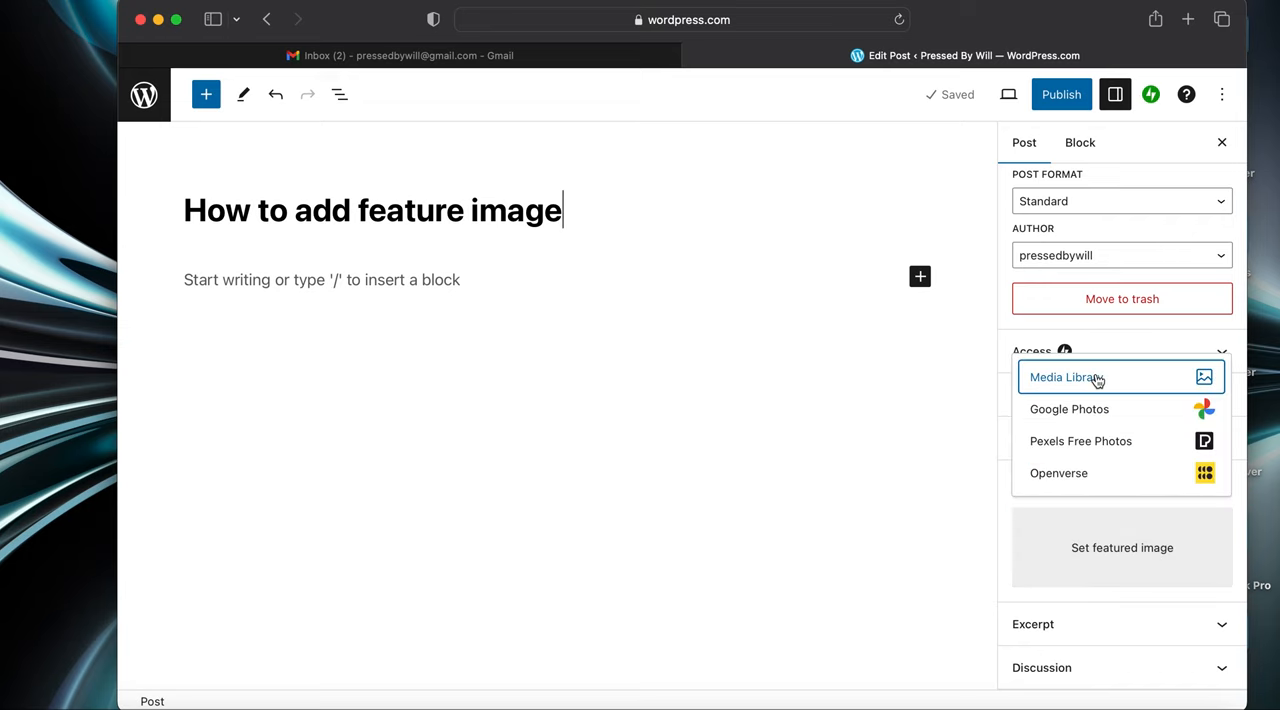
left_click(1067, 377)
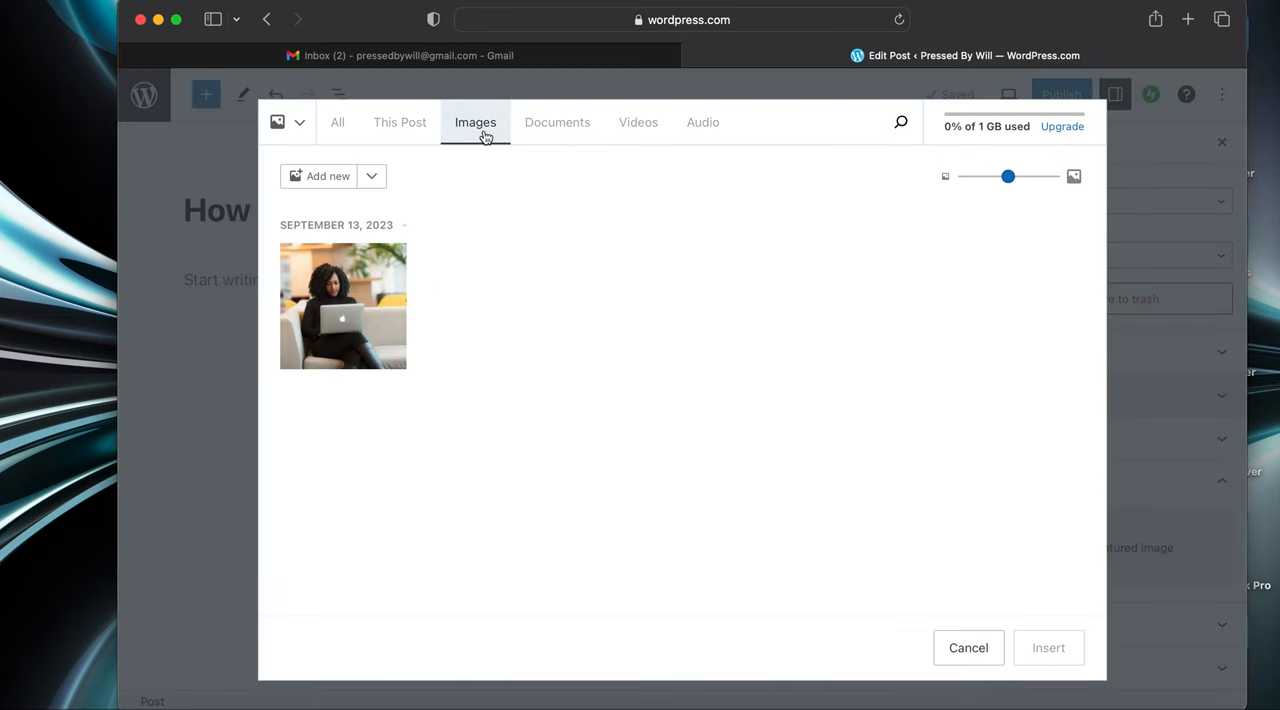
mouse_move(415, 332)
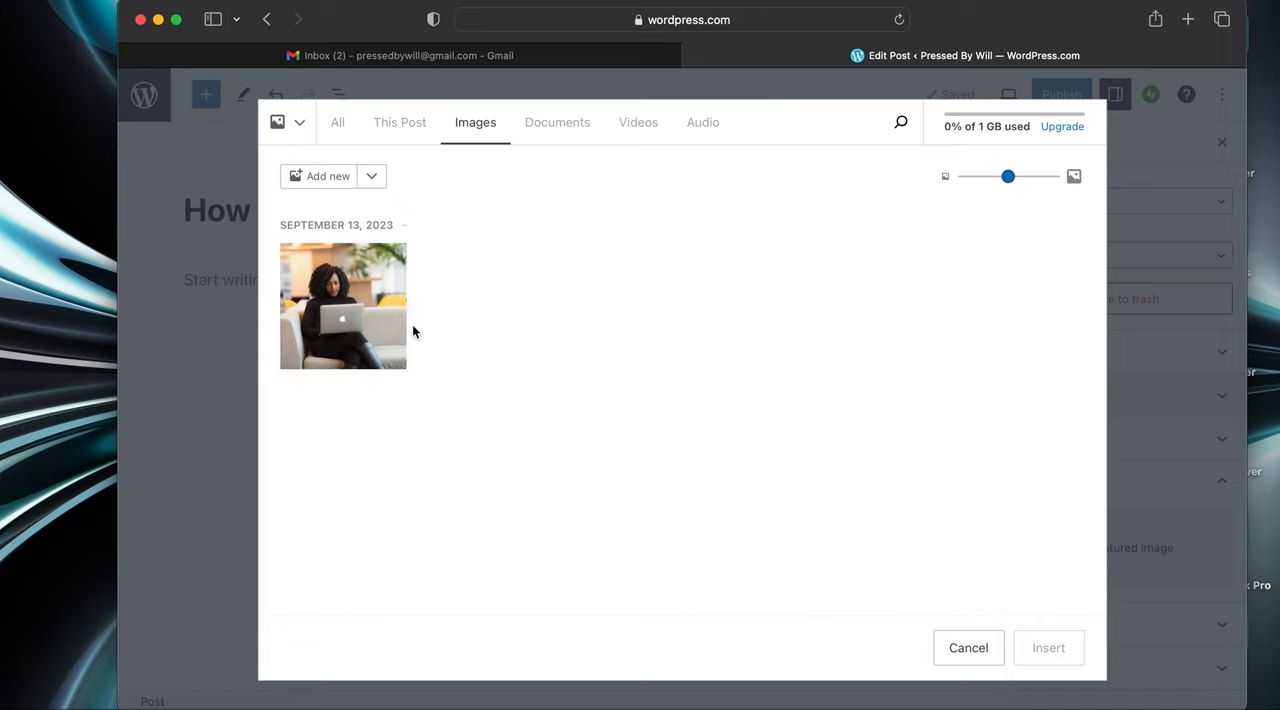
mouse_move(337, 199)
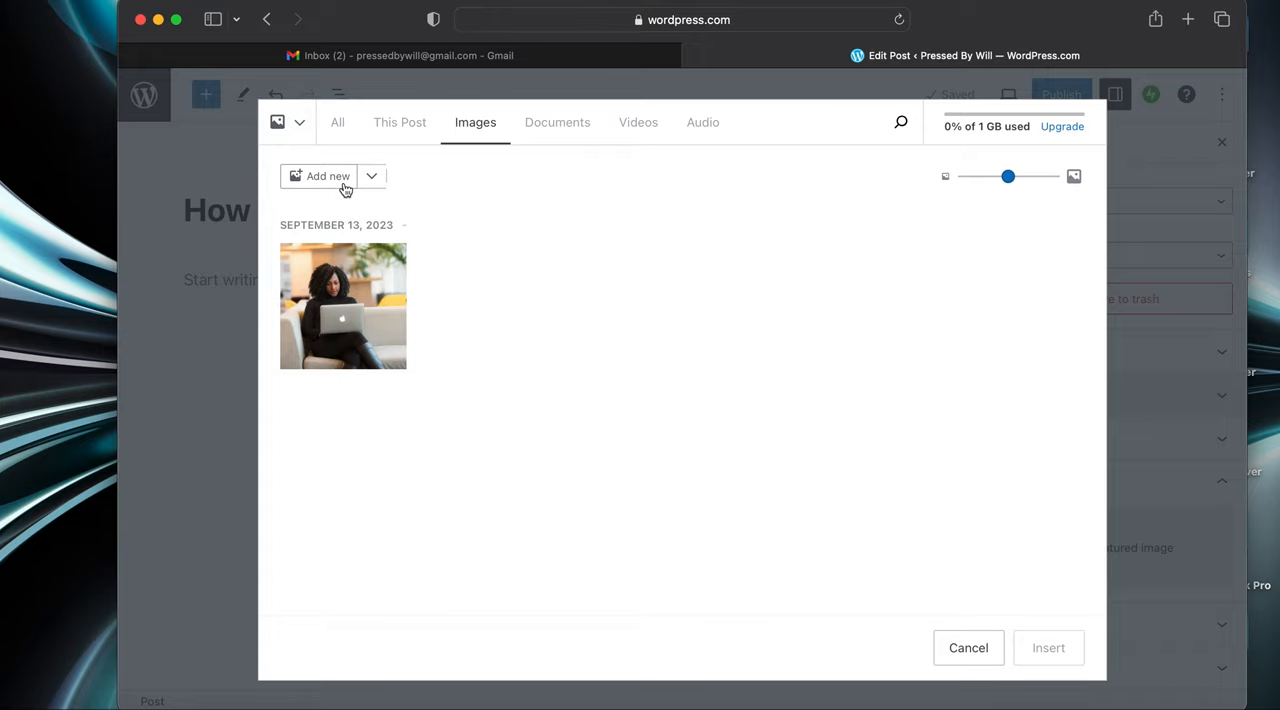
- Upload keke1.png from the Downloads folder into the media library
left_click(327, 175)
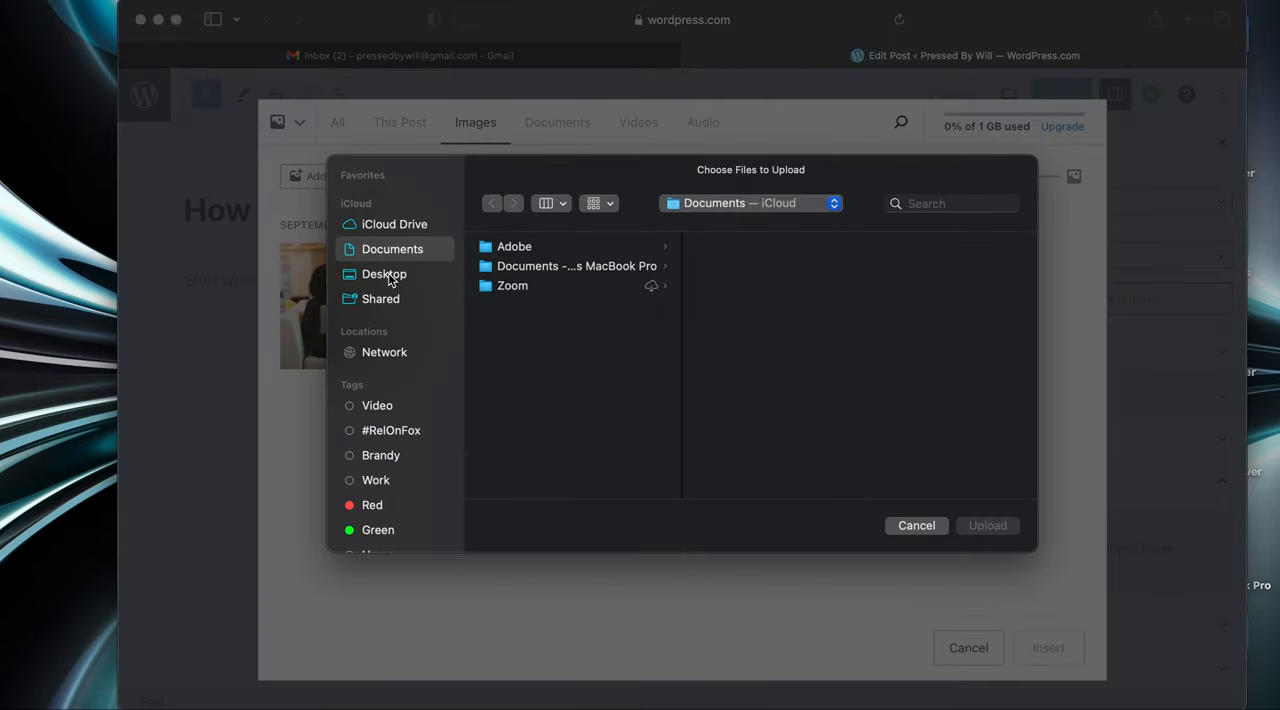
left_click(384, 273)
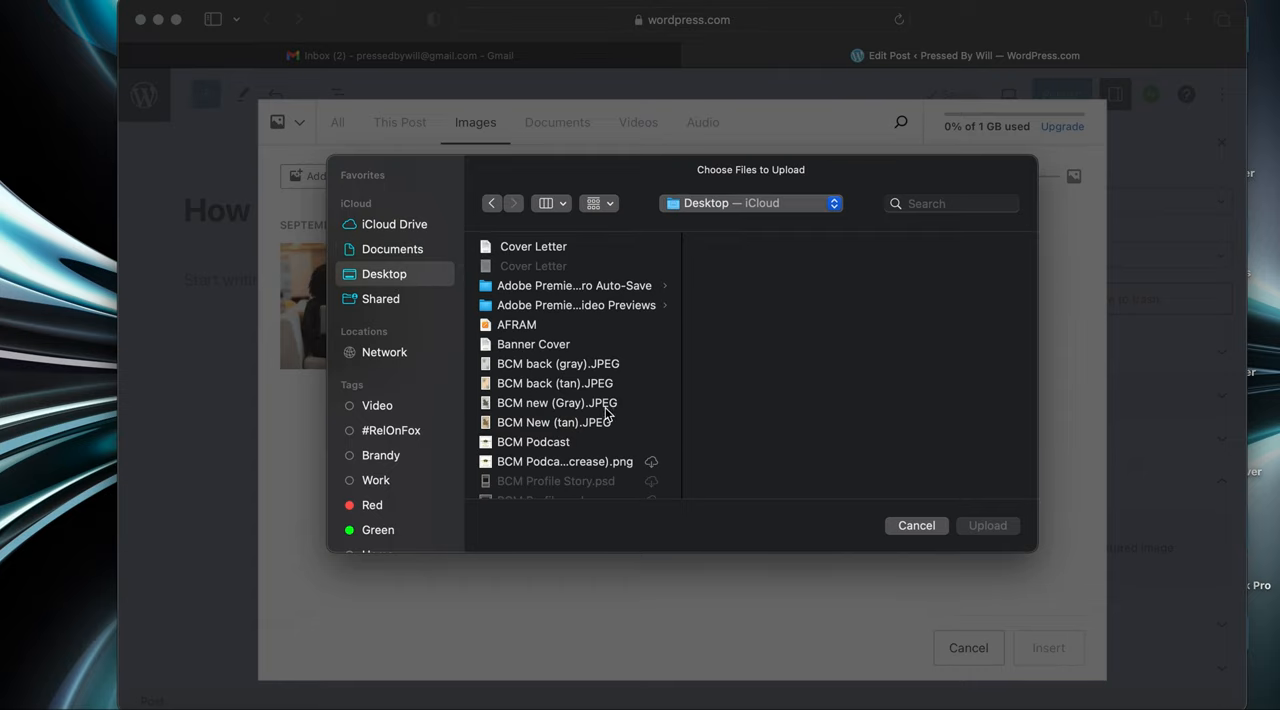
scroll("down", 3)
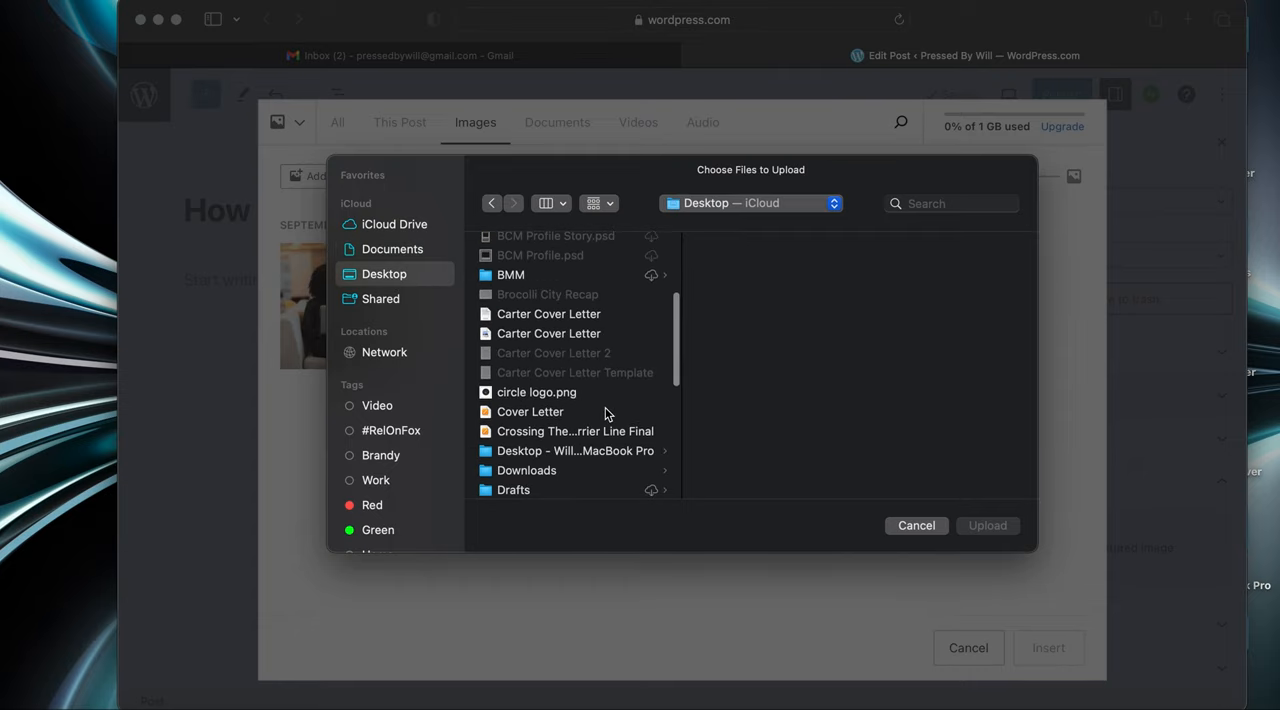
scroll("down", 3)
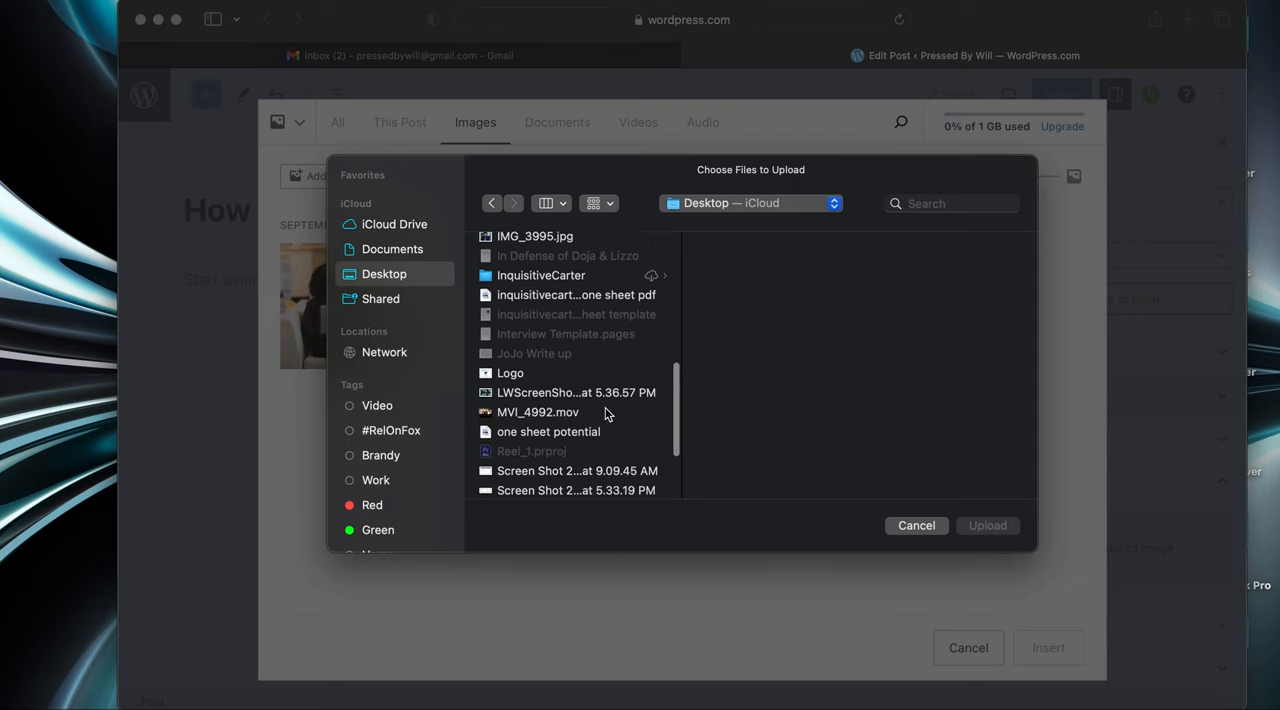
scroll("down", 3)
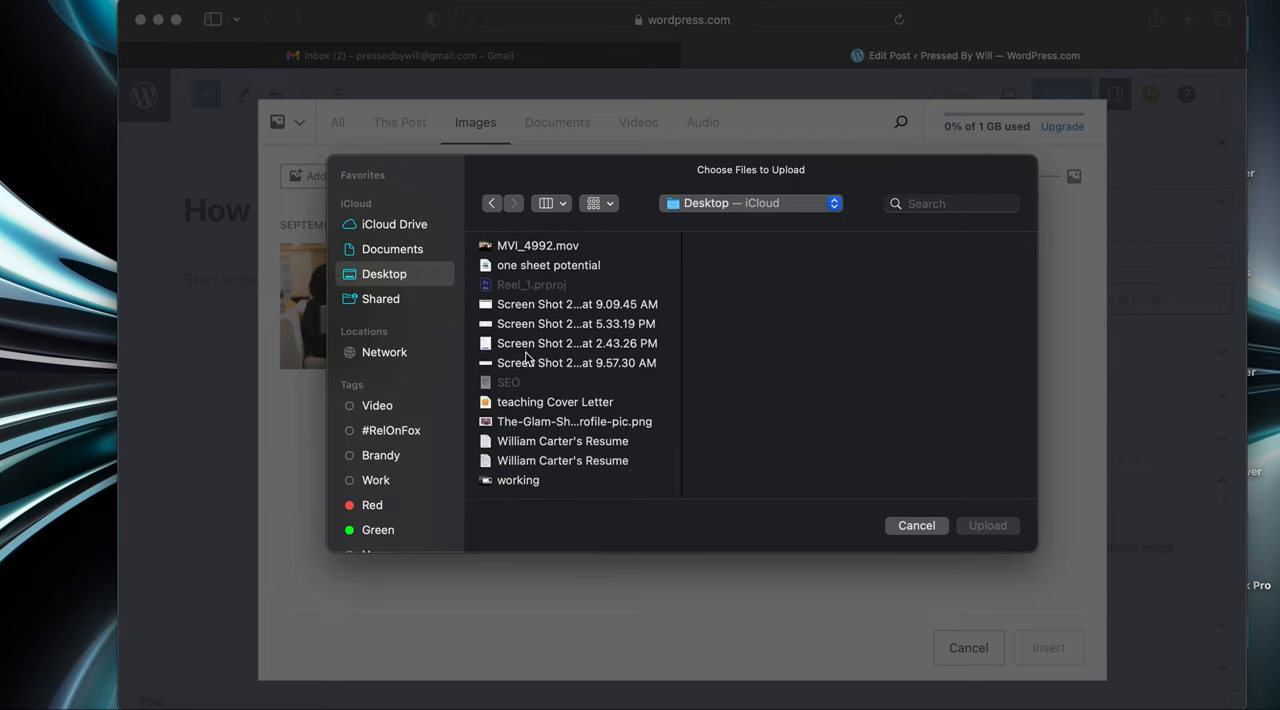
scroll("up", 3)
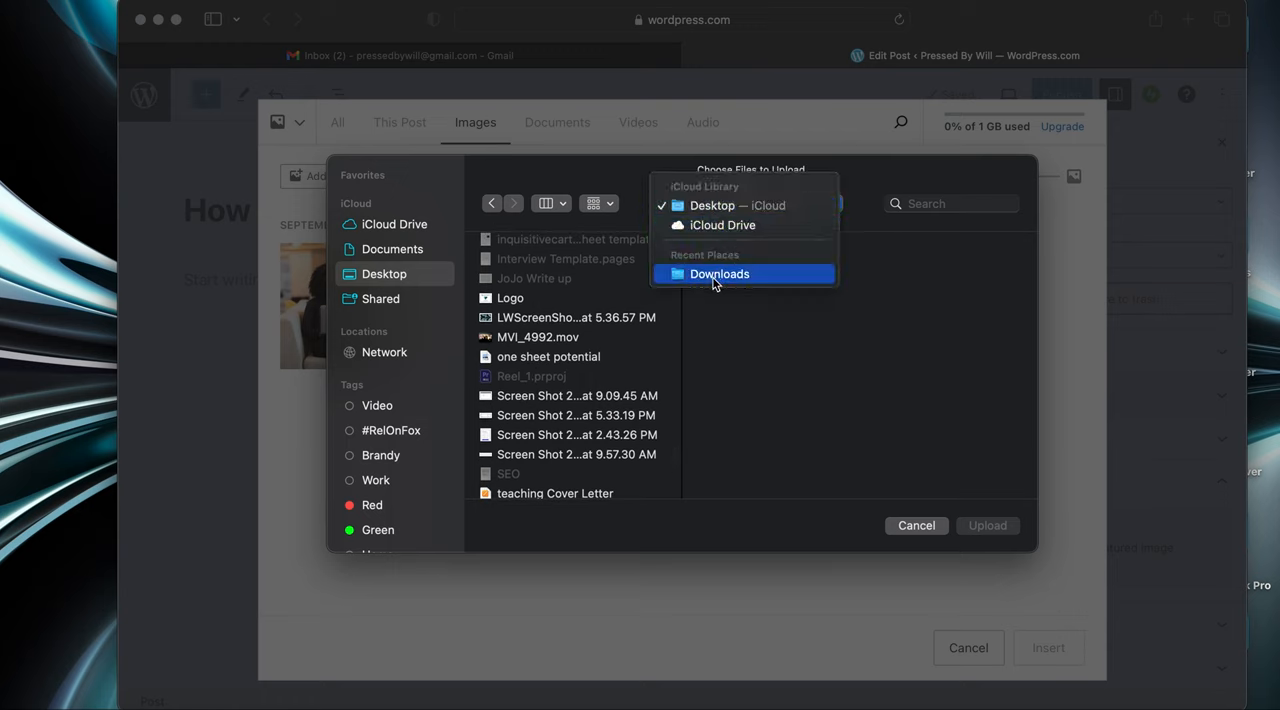
left_click(719, 274)
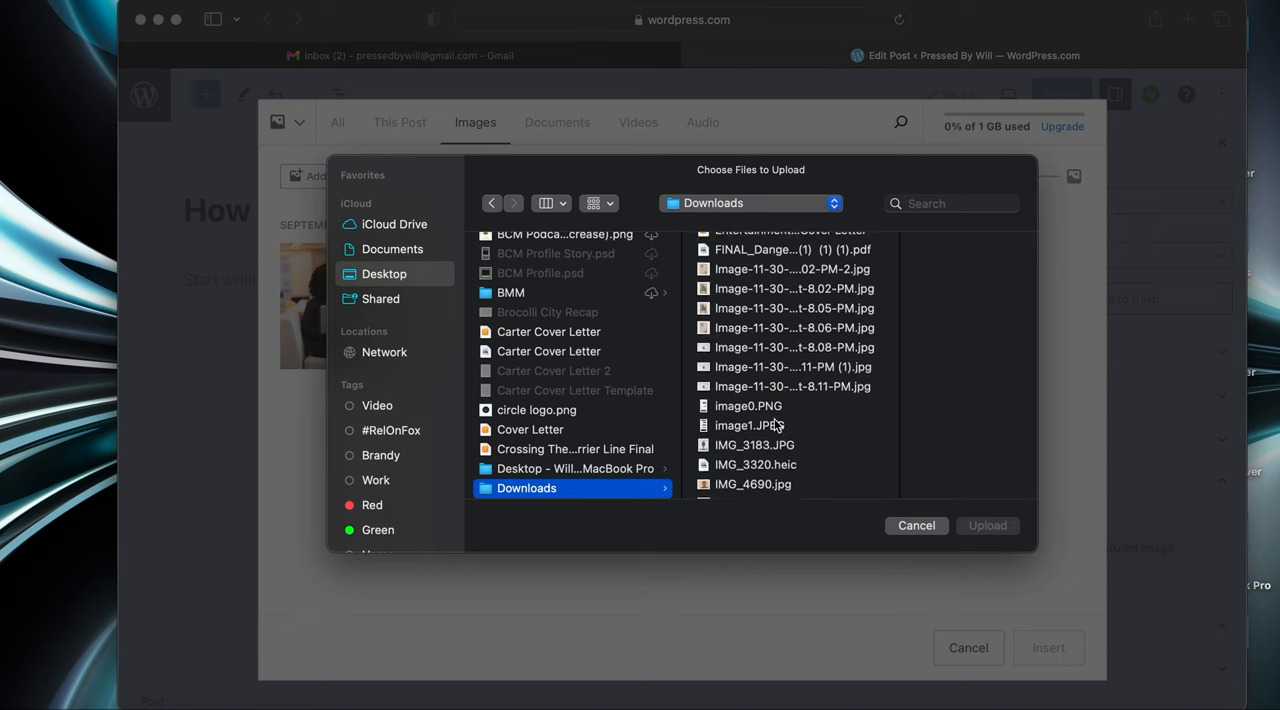
scroll("down", 3)
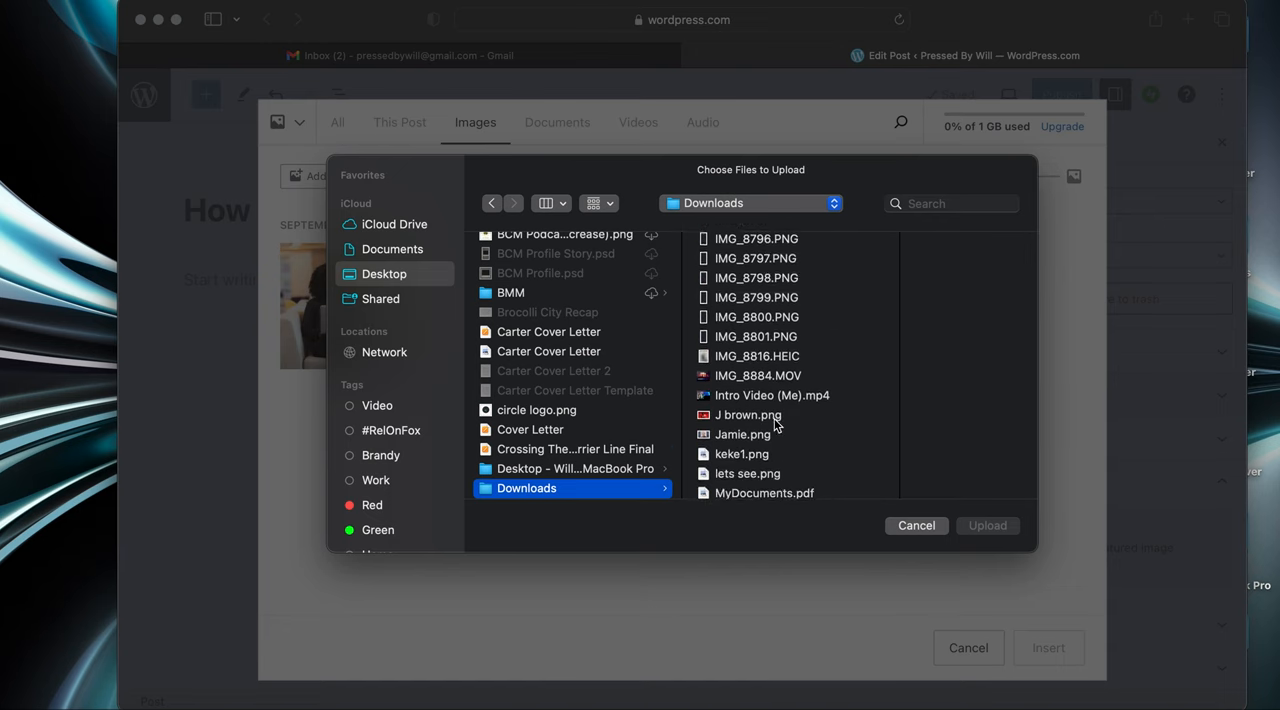
scroll("down", 3)
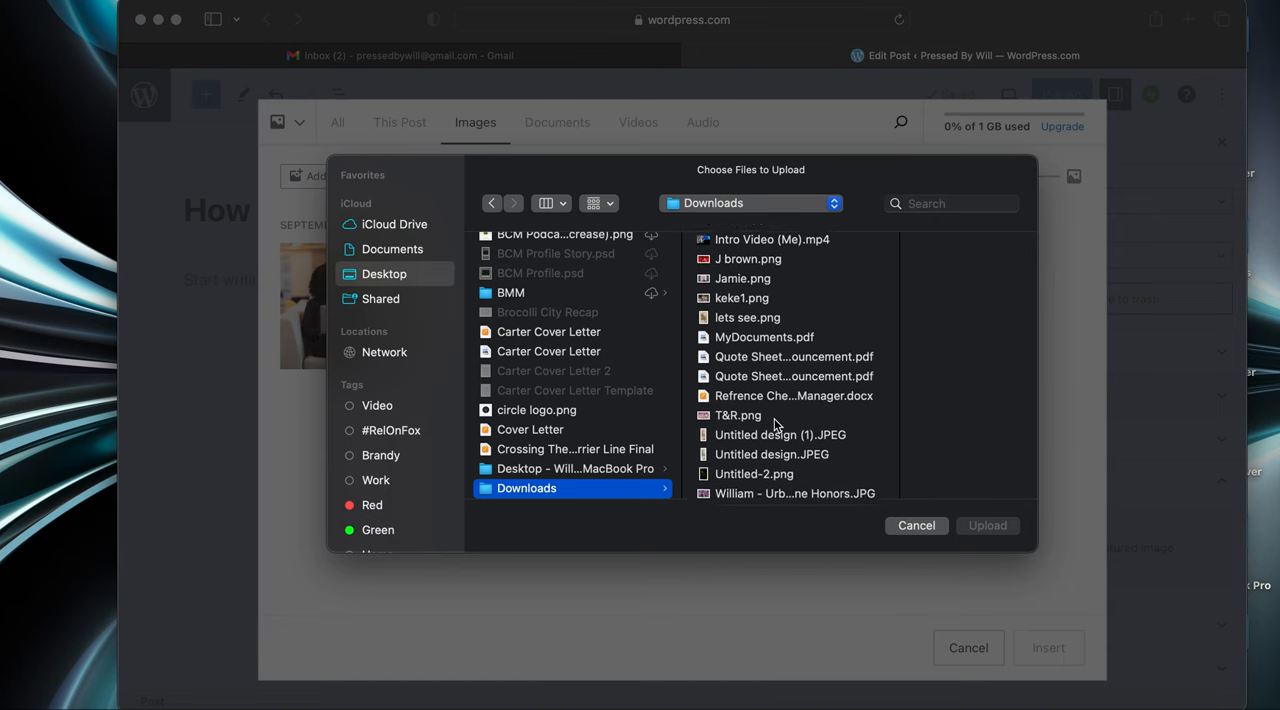
scroll("up", 3)
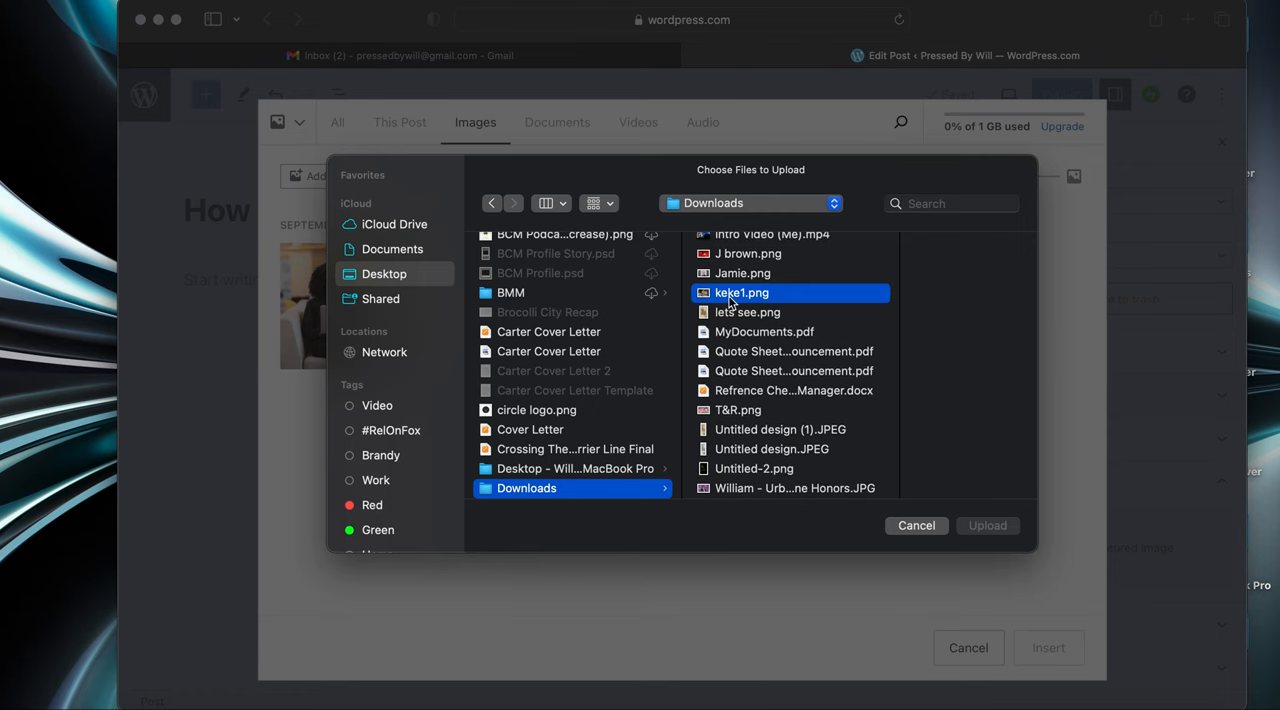
left_click(986, 525)
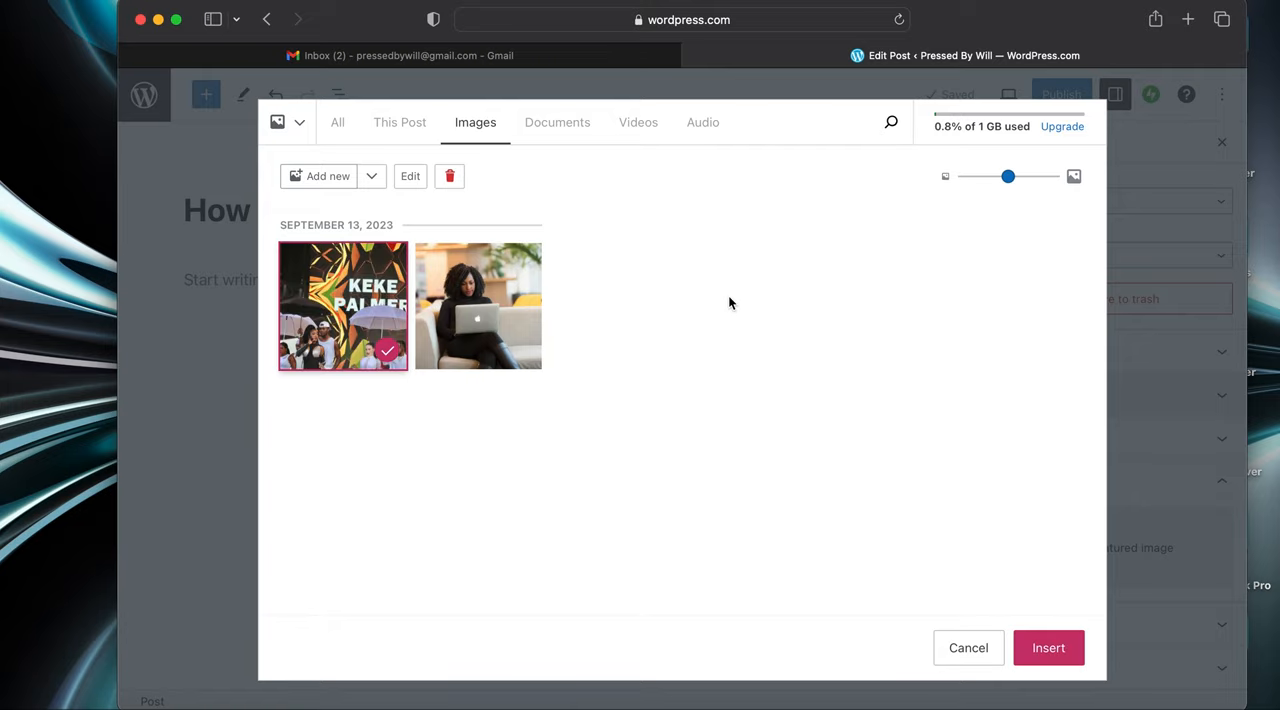
- Insert the uploaded Keke Palmer graphic as the post's featured image
left_click(968, 647)
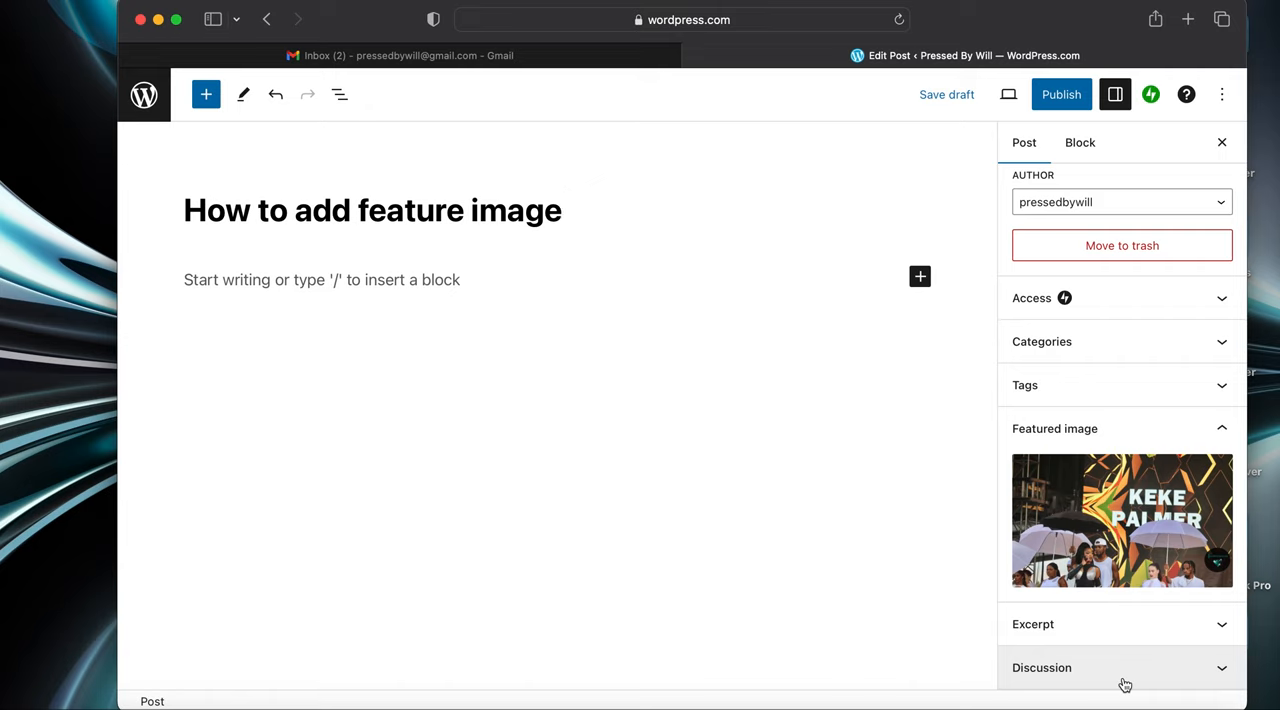
mouse_move(1194, 170)
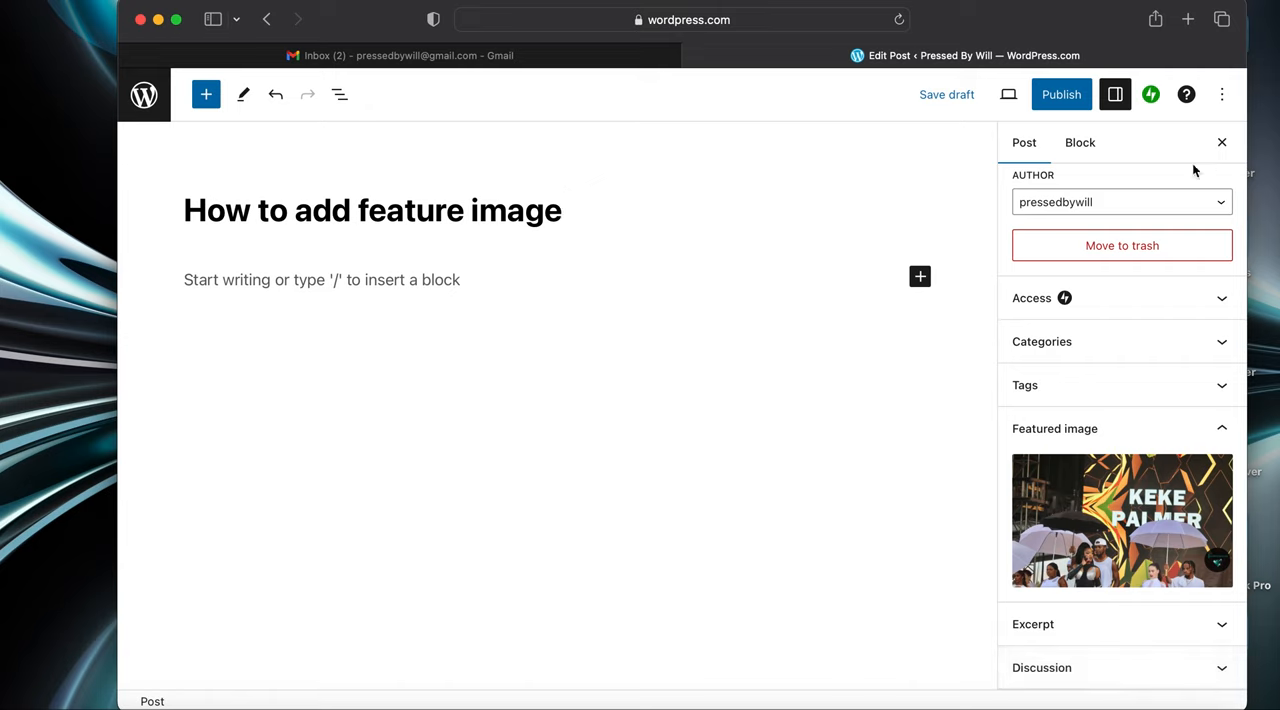